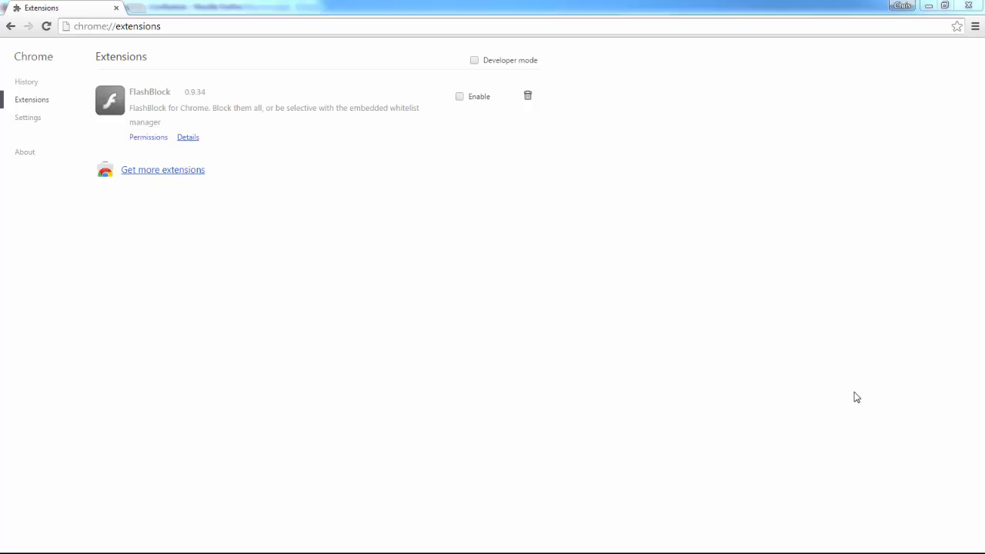
{"action": "mouse_move", "coordinate": [766, 170]}
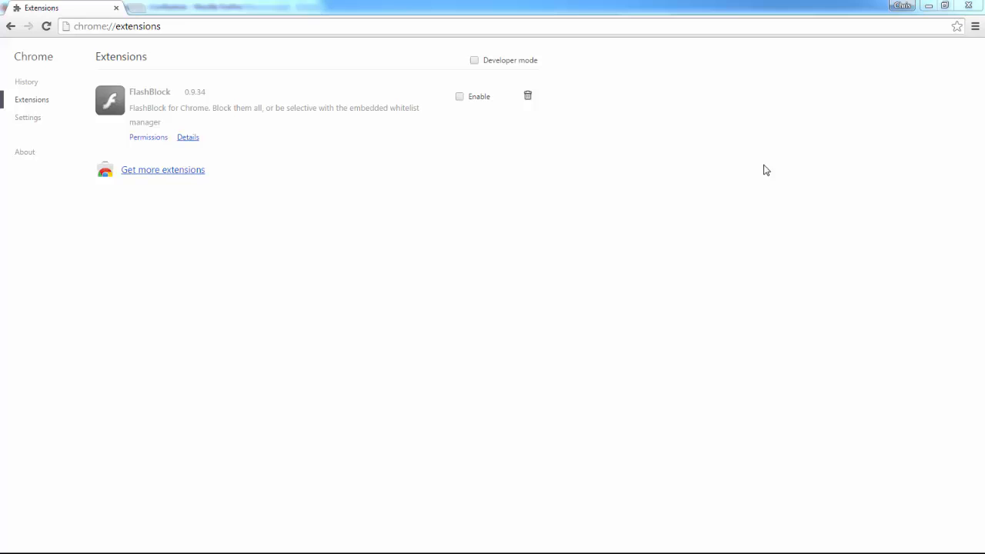
- From Chrome's extensions page, search the Web Store for 'postman rest client'
{"action": "left_click", "coordinate": [973, 25]}
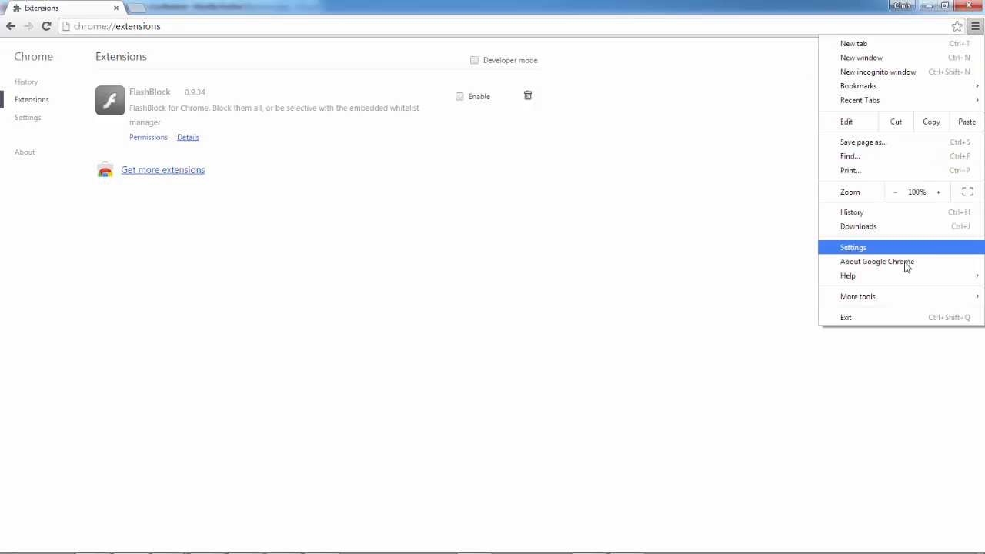
{"action": "mouse_move", "coordinate": [857, 296]}
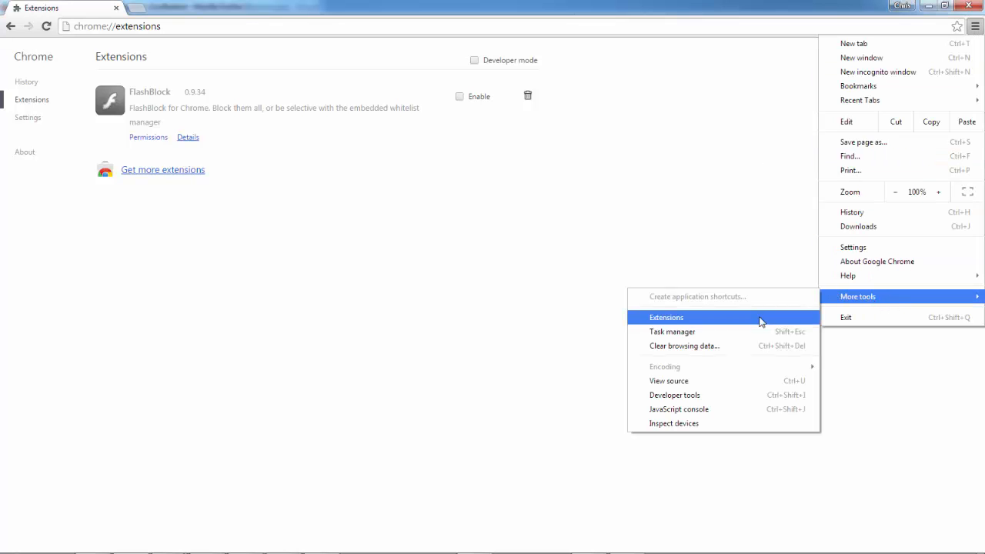
{"action": "left_click", "coordinate": [665, 317]}
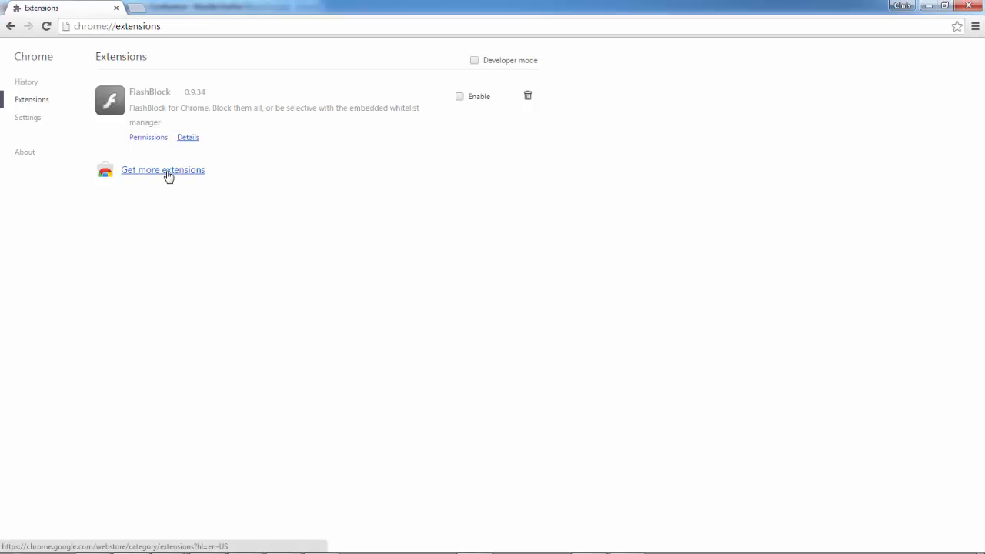
{"action": "left_click", "coordinate": [162, 169]}
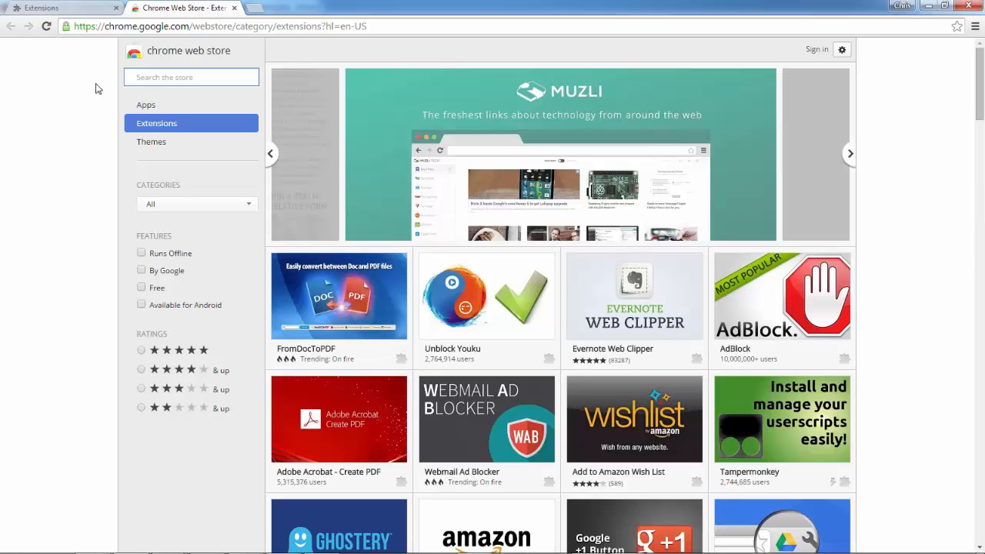
{"action": "mouse_move", "coordinate": [80, 92]}
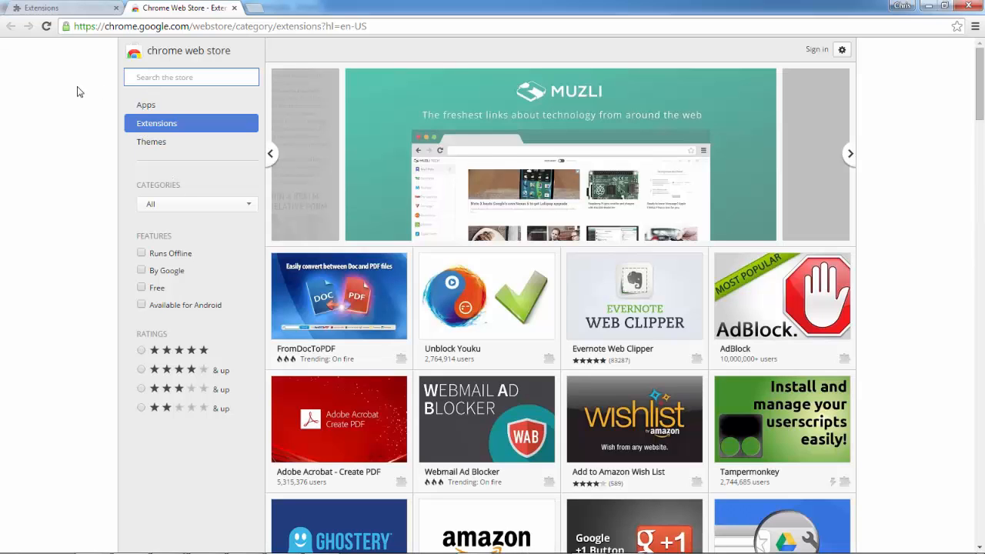
{"action": "type", "text": "post"}
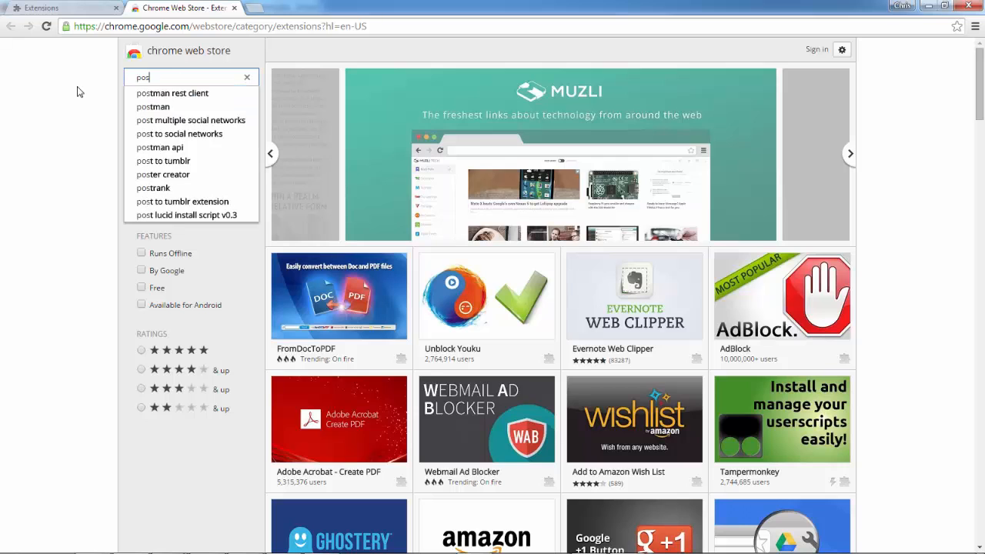
{"action": "left_click", "coordinate": [172, 93]}
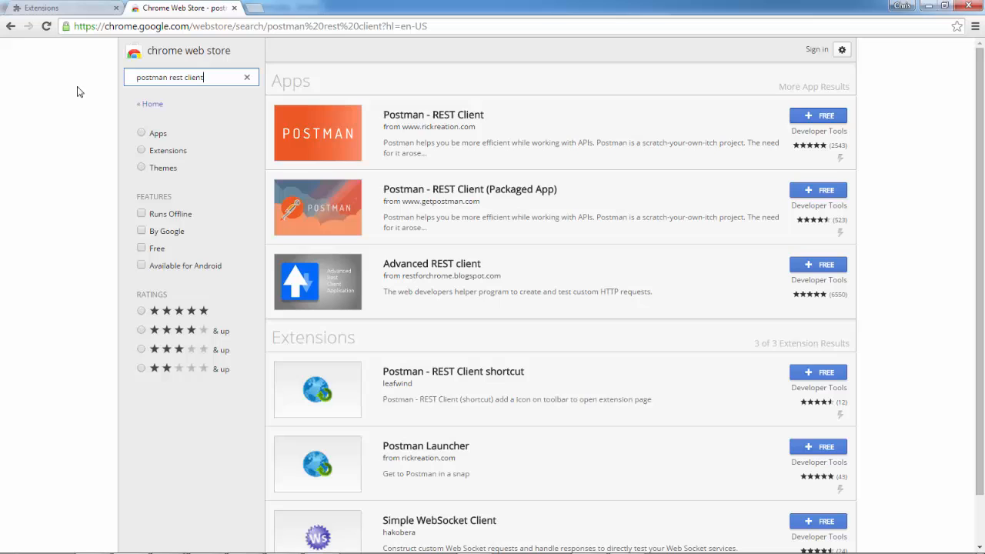
{"action": "mouse_move", "coordinate": [525, 210]}
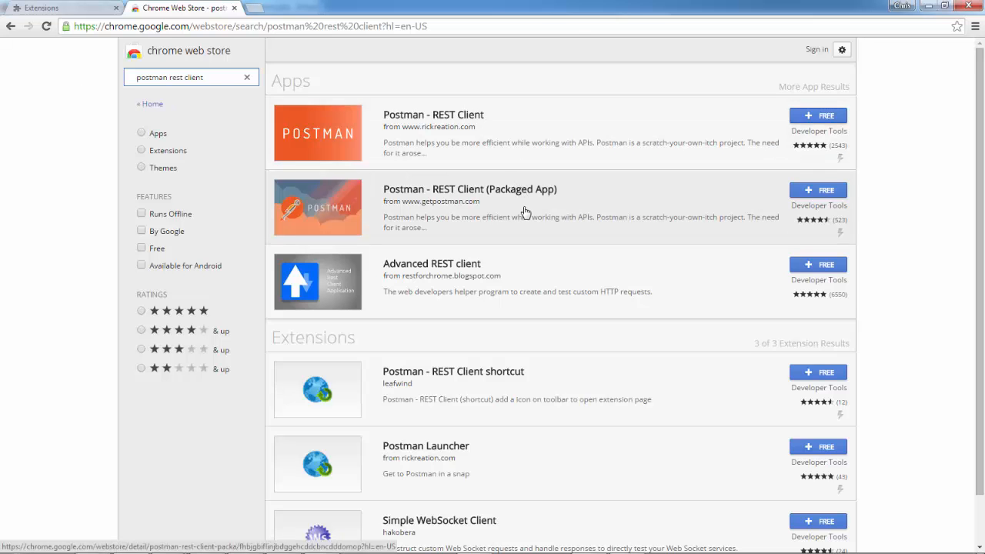
- Add the Postman - REST Client (Packaged App) to Chrome and launch it from the app launcher
{"action": "left_click", "coordinate": [470, 189]}
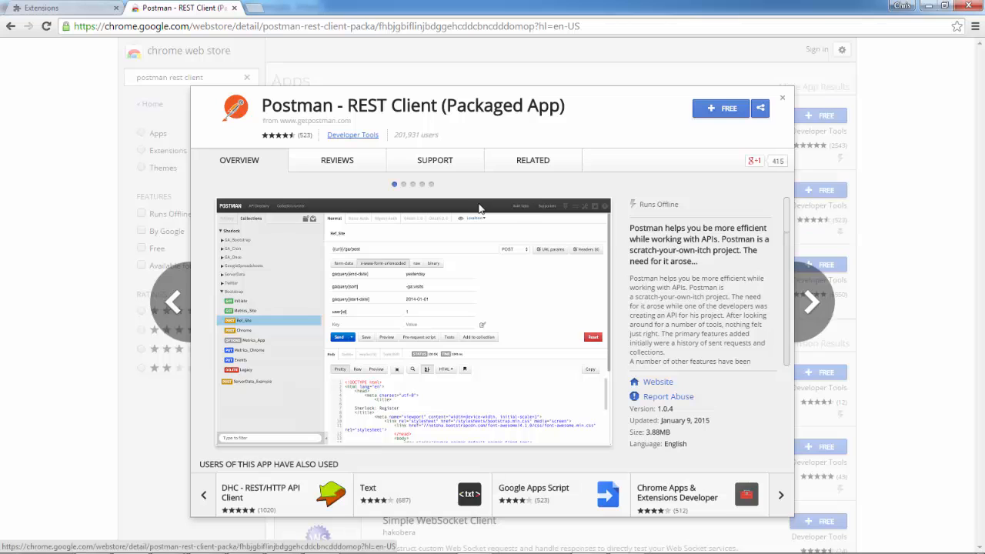
{"action": "mouse_move", "coordinate": [709, 111]}
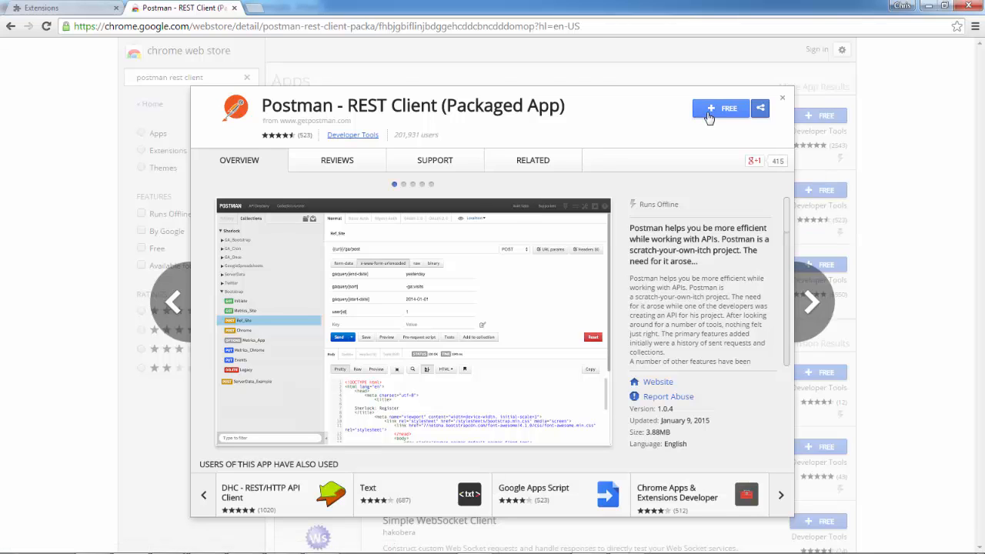
{"action": "left_click", "coordinate": [720, 107]}
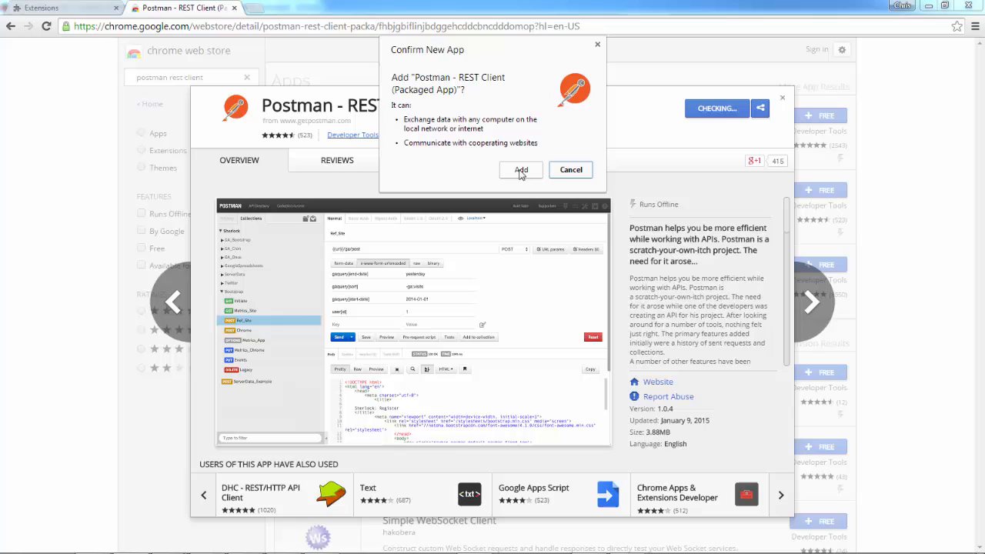
{"action": "left_click", "coordinate": [521, 170]}
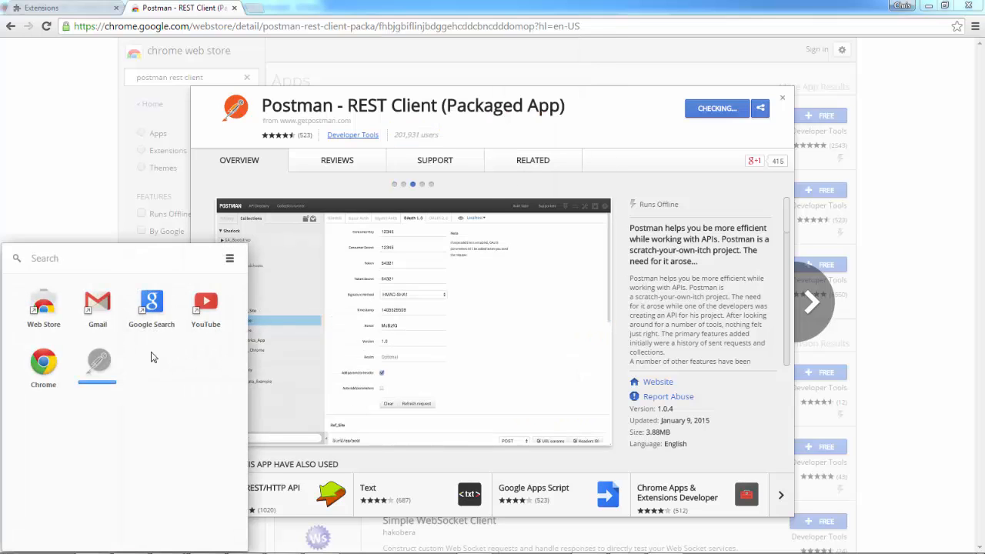
{"action": "left_click", "coordinate": [532, 160]}
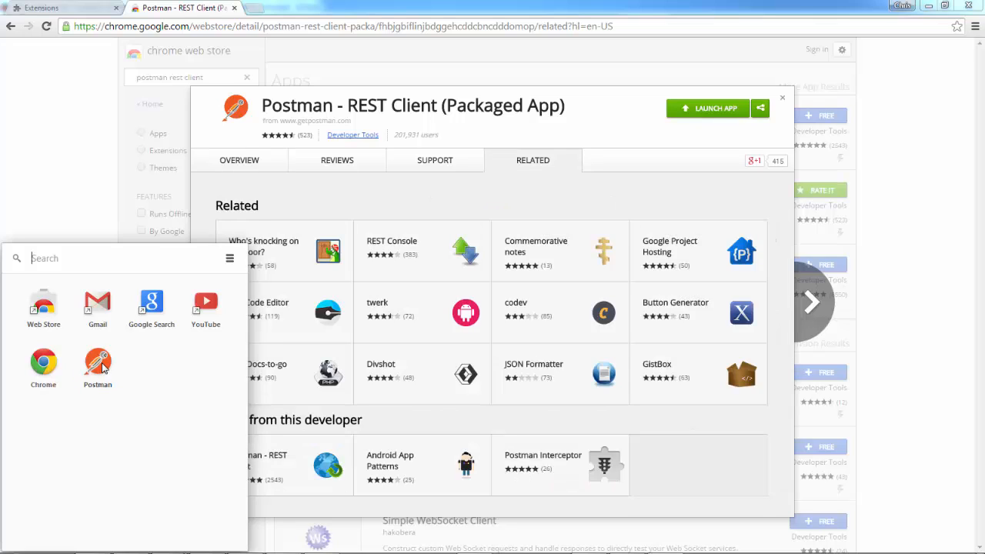
{"action": "left_click", "coordinate": [97, 363]}
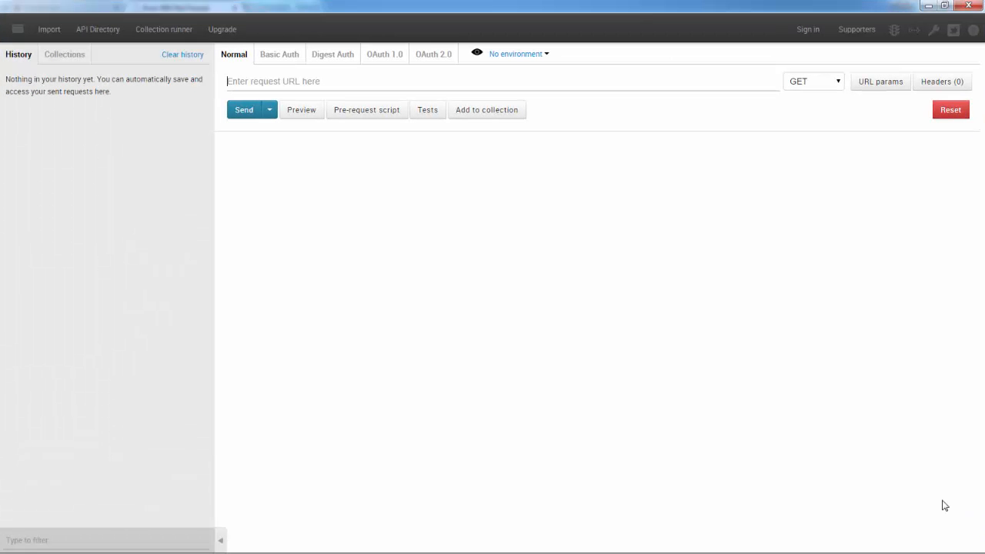
{"action": "mouse_move", "coordinate": [736, 390]}
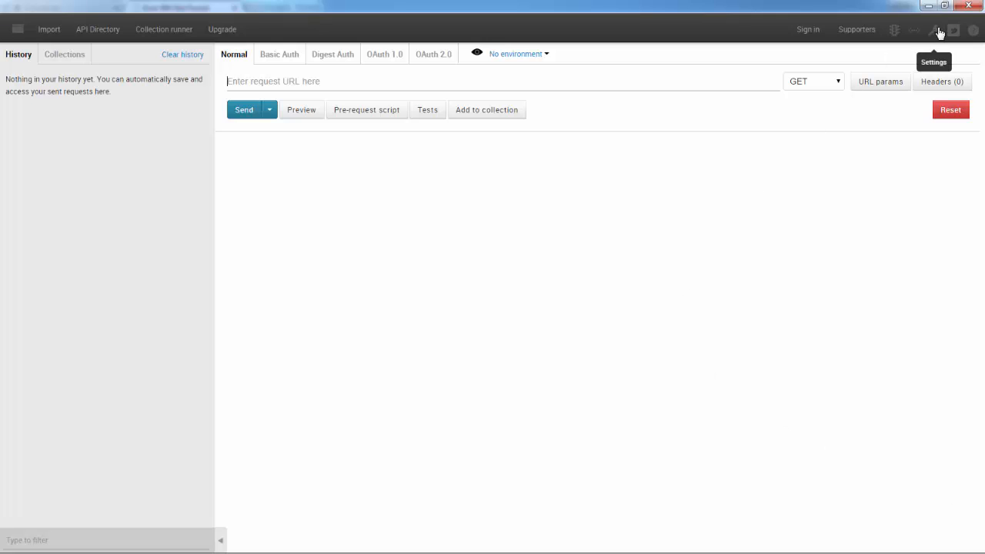
- Set 'Retain headers on clicking on links' to Yes in Postman settings
{"action": "left_click", "coordinate": [938, 30]}
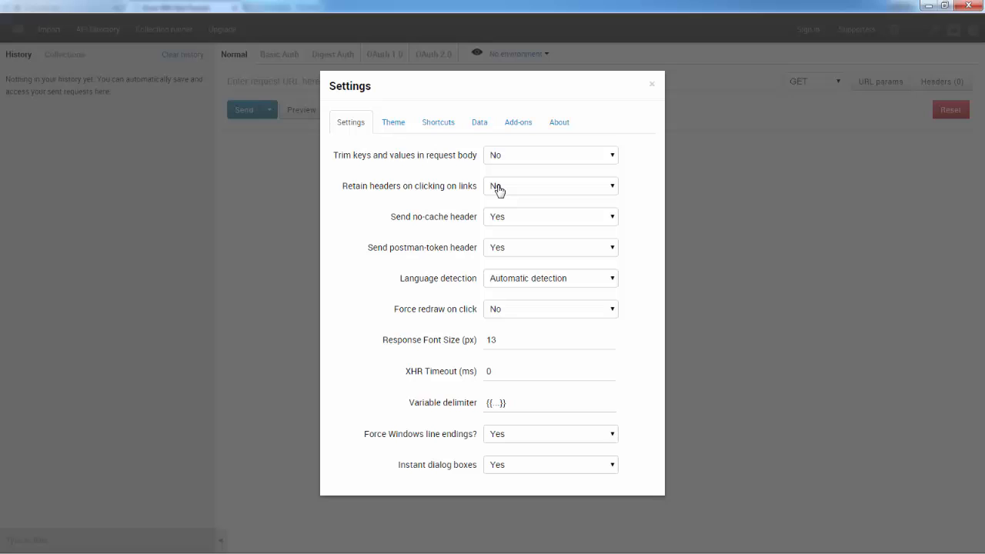
{"action": "left_click", "coordinate": [550, 185]}
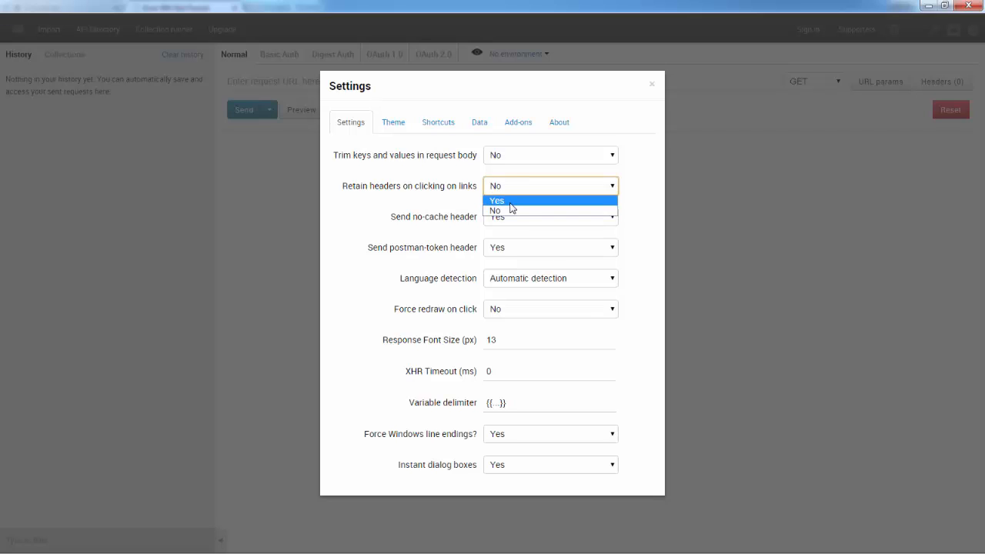
{"action": "left_click", "coordinate": [496, 200]}
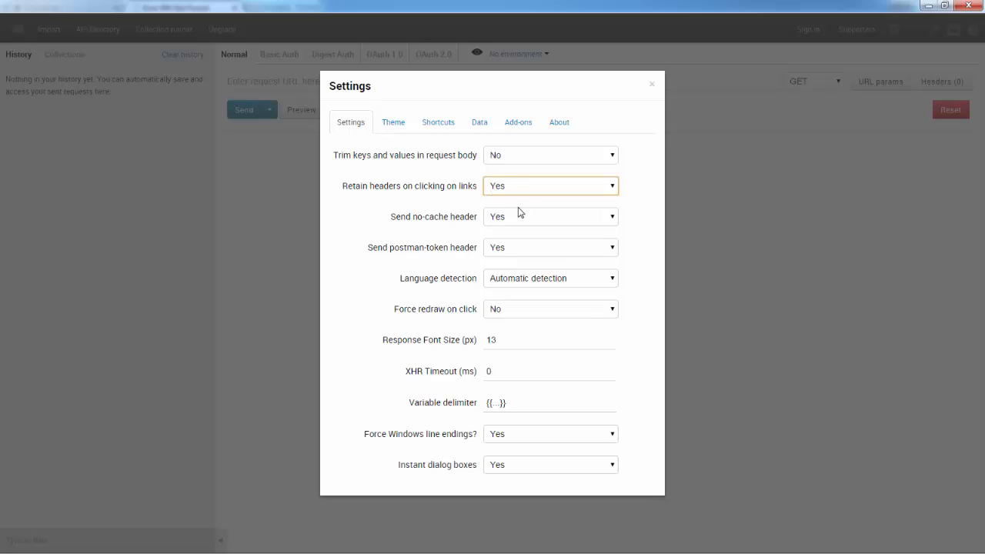
{"action": "mouse_move", "coordinate": [651, 85]}
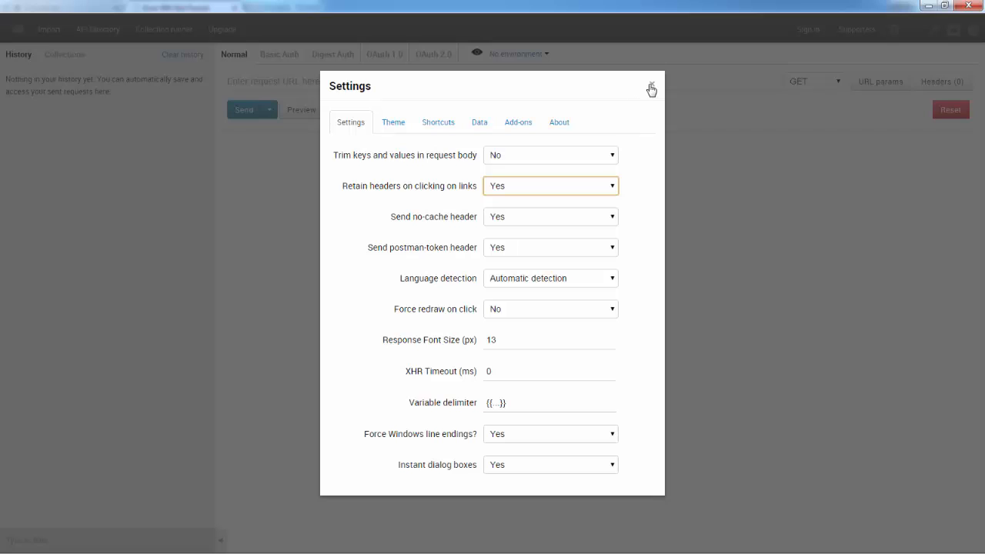
{"action": "left_click", "coordinate": [651, 85]}
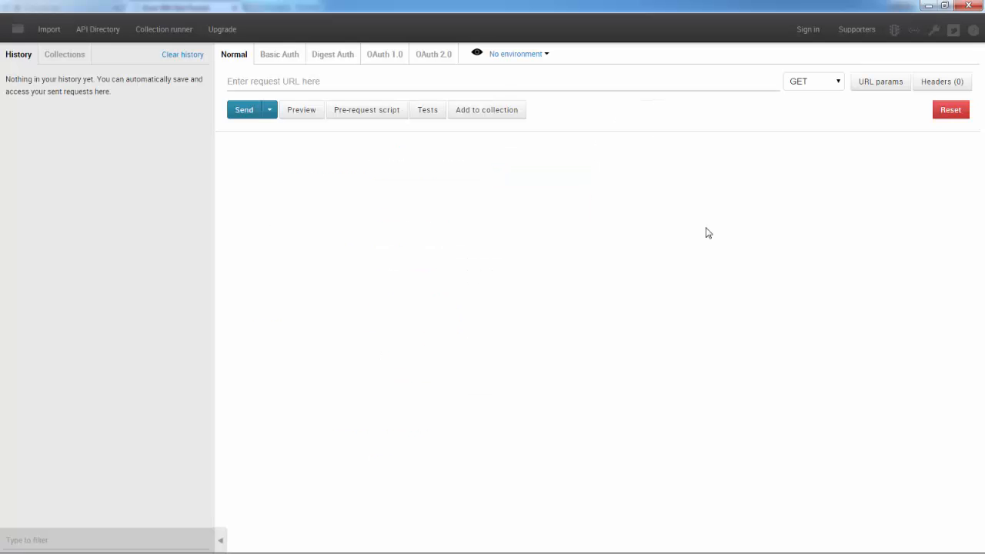
{"action": "mouse_move", "coordinate": [521, 174]}
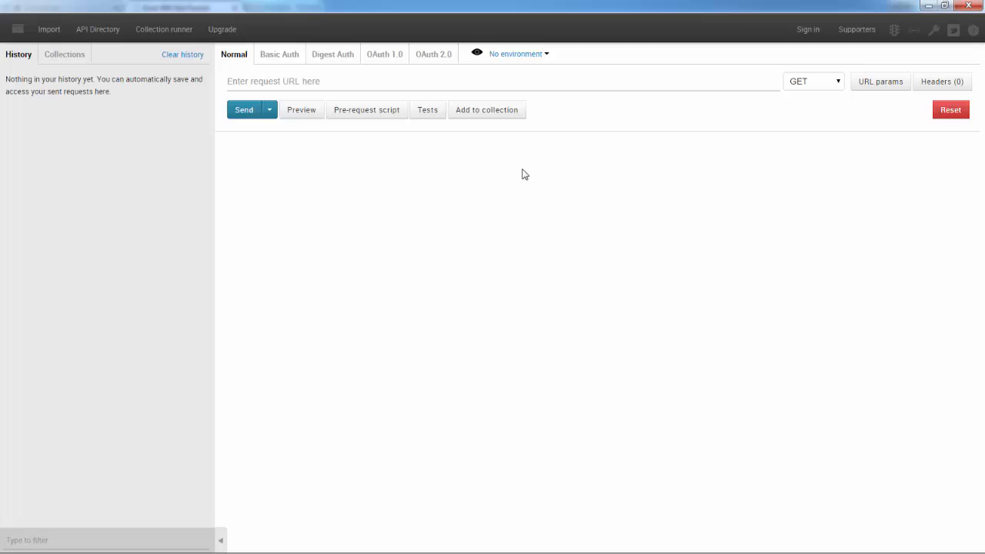
{"action": "left_click", "coordinate": [265, 80]}
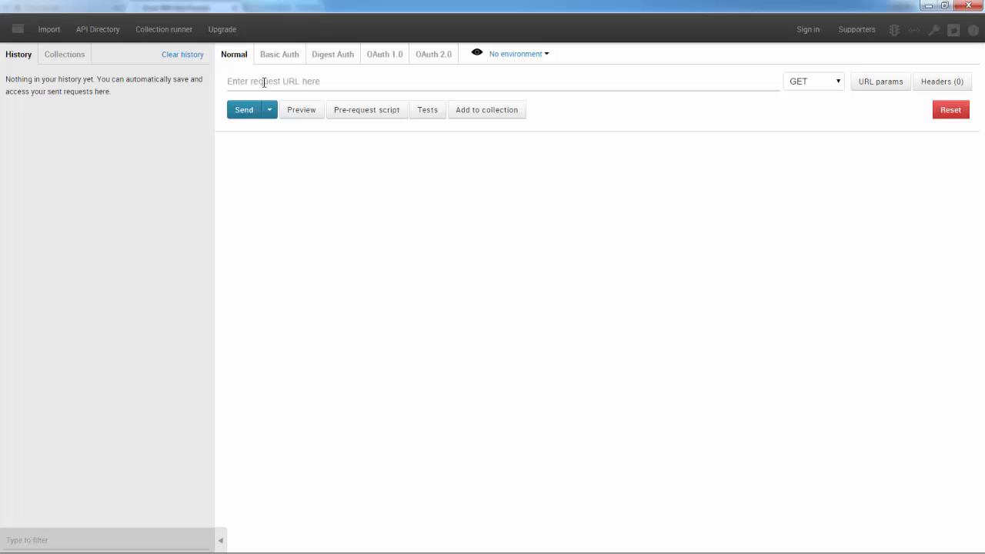
{"action": "type", "text": "https://"}
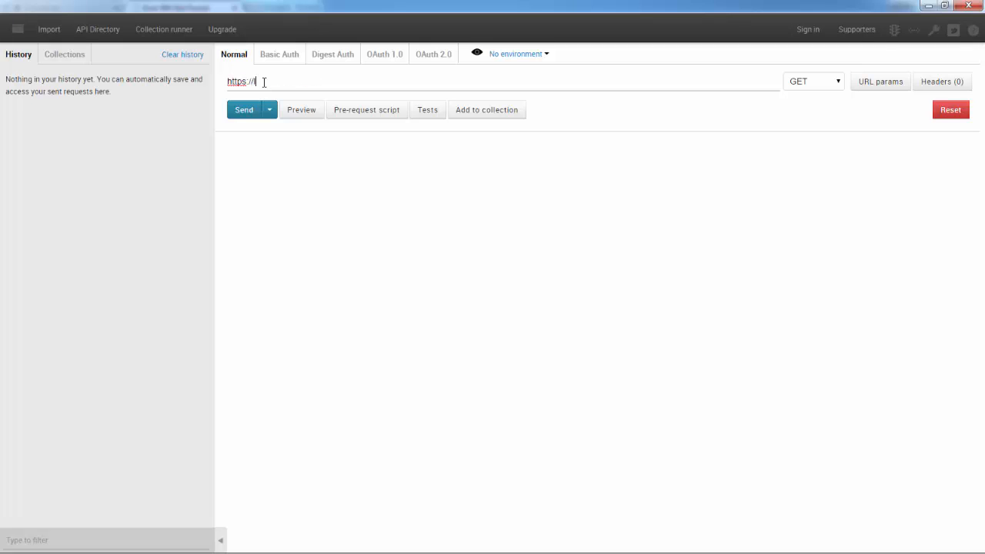
{"action": "type", "text": "localhost"}
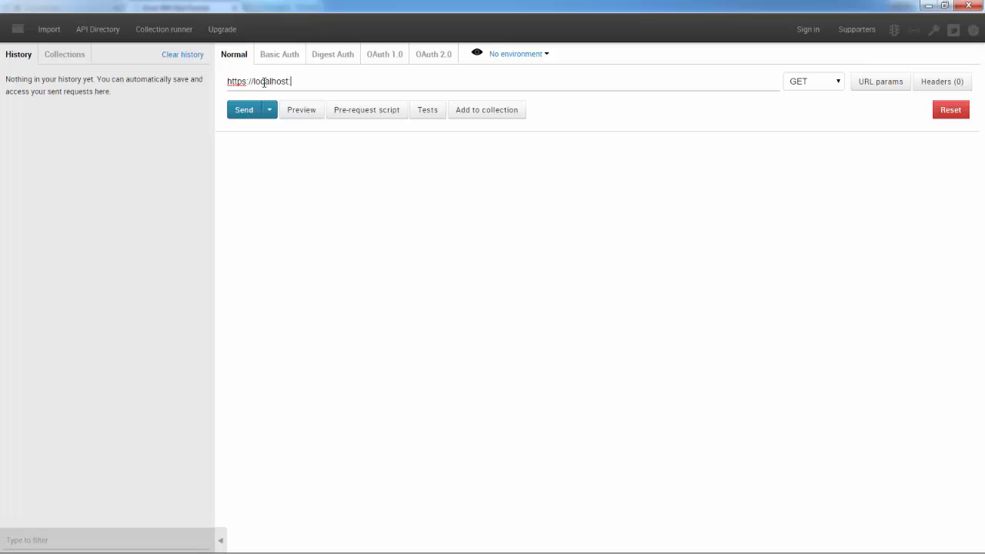
{"action": "type", "text": ":8443/api"}
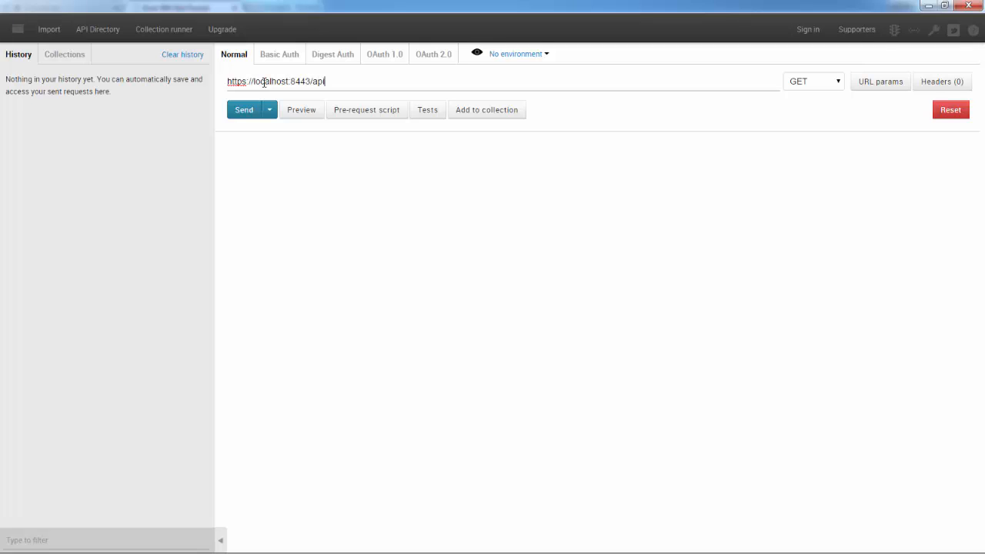
{"action": "mouse_move", "coordinate": [770, 88]}
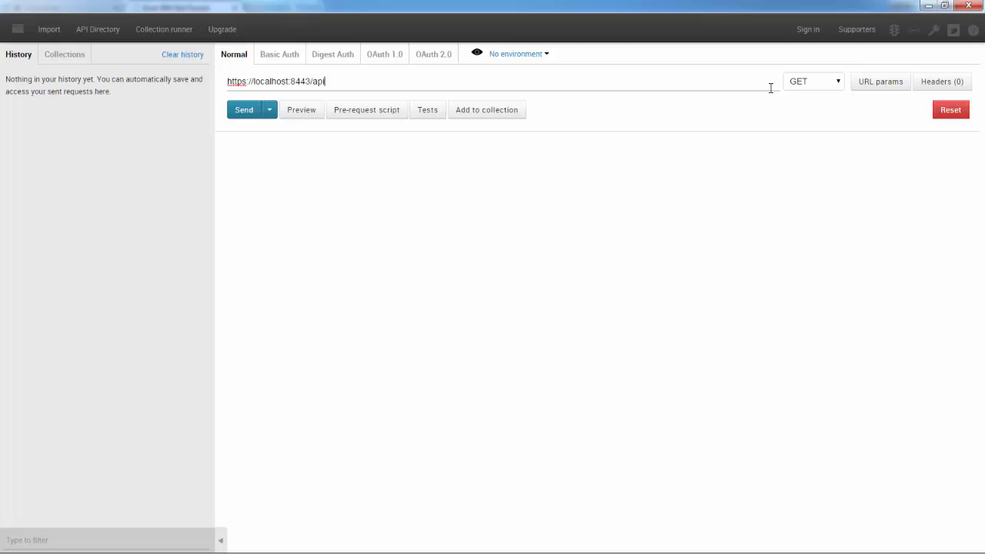
- Keep GET as the method and start a URL parameter with key q
{"action": "left_click", "coordinate": [811, 81]}
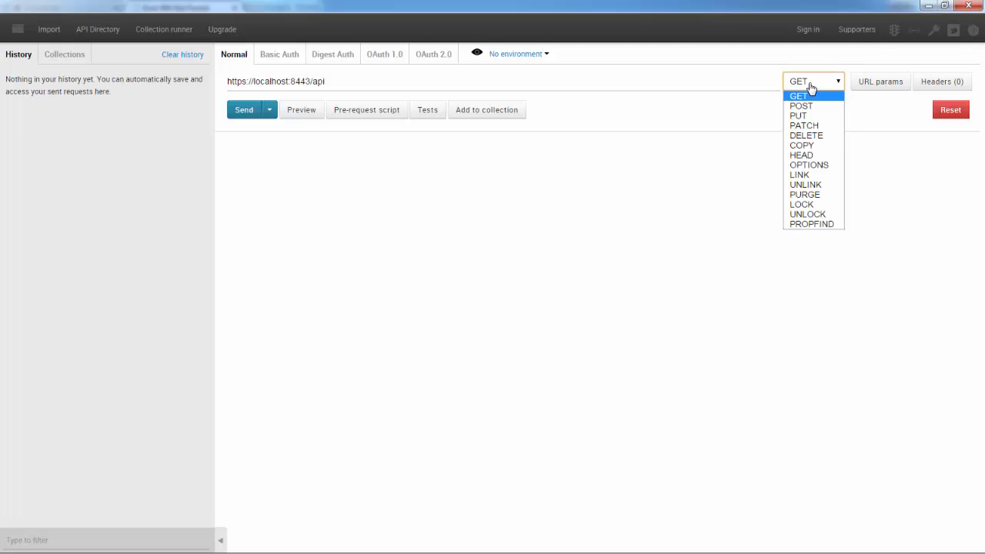
{"action": "mouse_move", "coordinate": [830, 90]}
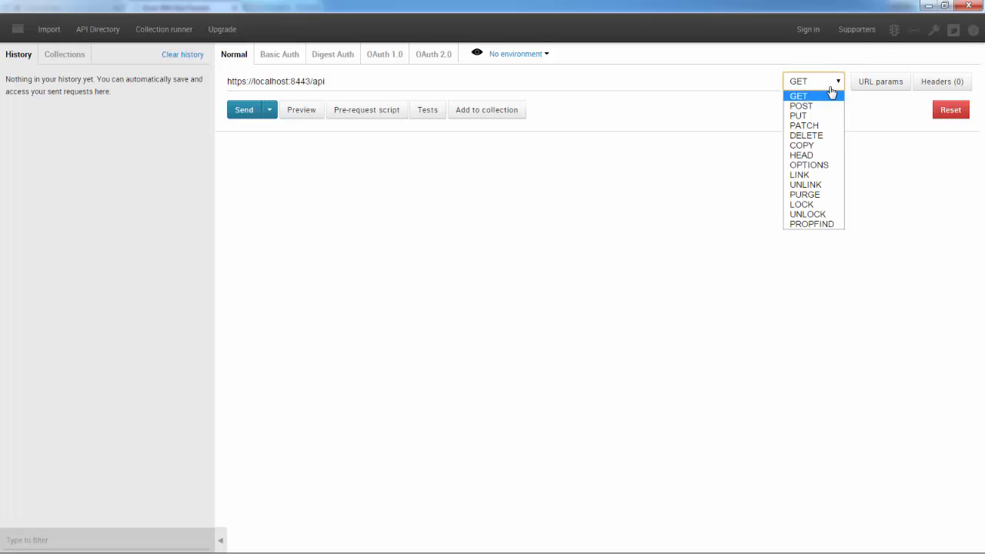
{"action": "left_click", "coordinate": [798, 96]}
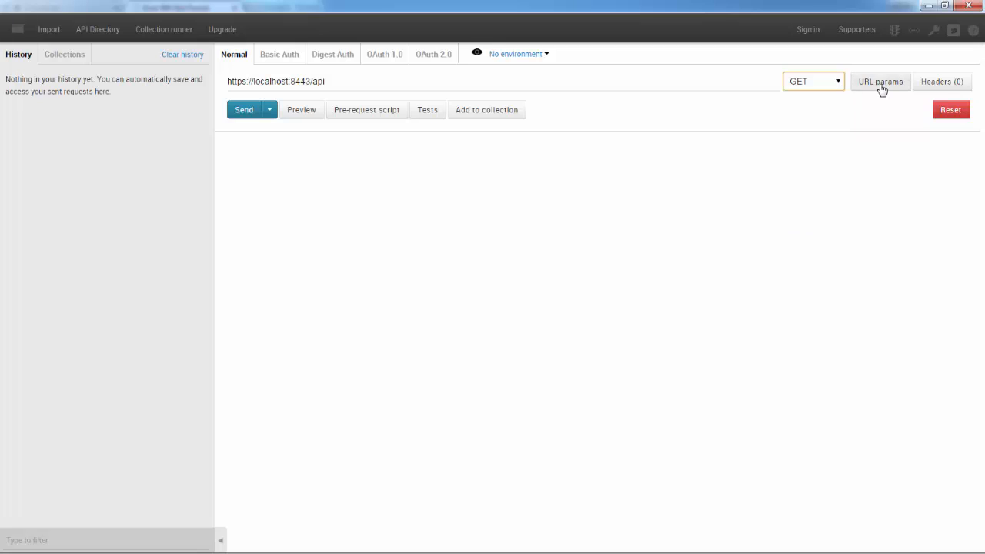
{"action": "left_click", "coordinate": [879, 81]}
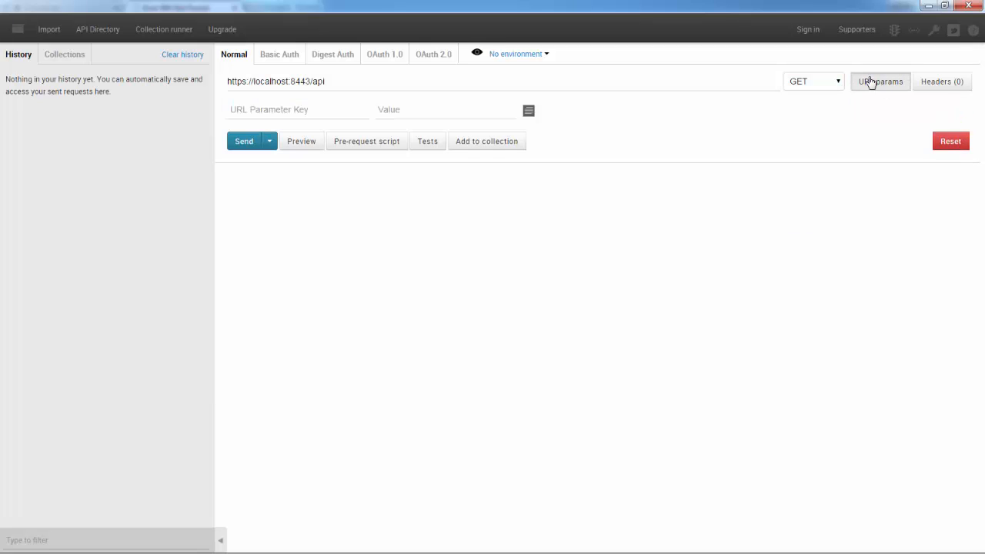
{"action": "left_click", "coordinate": [880, 82]}
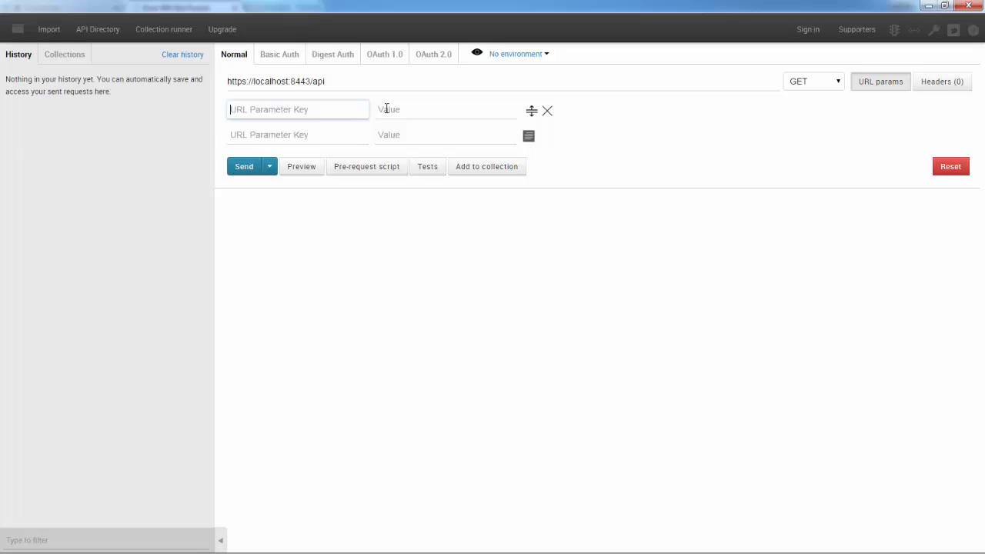
{"action": "left_click", "coordinate": [445, 109]}
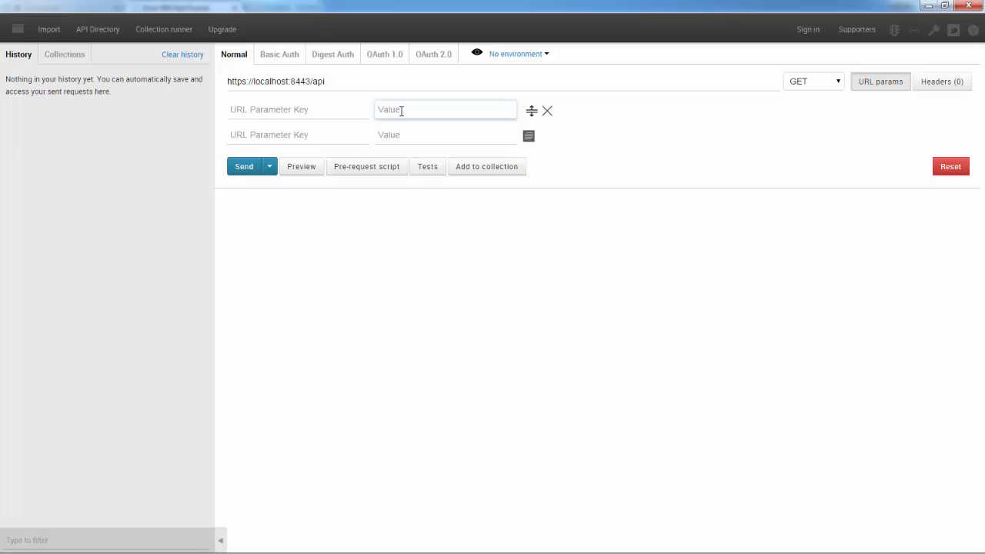
{"action": "left_click", "coordinate": [298, 109]}
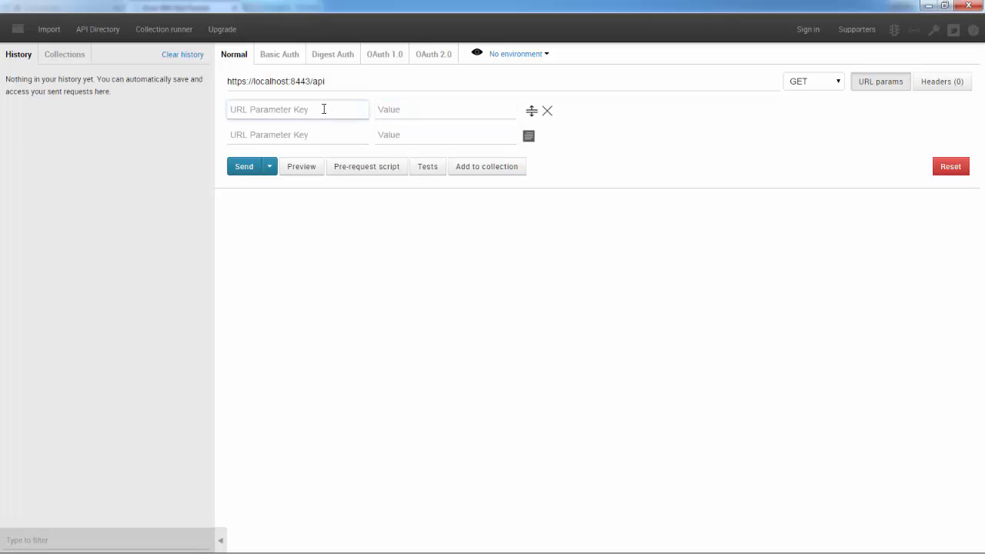
{"action": "type", "text": "q"}
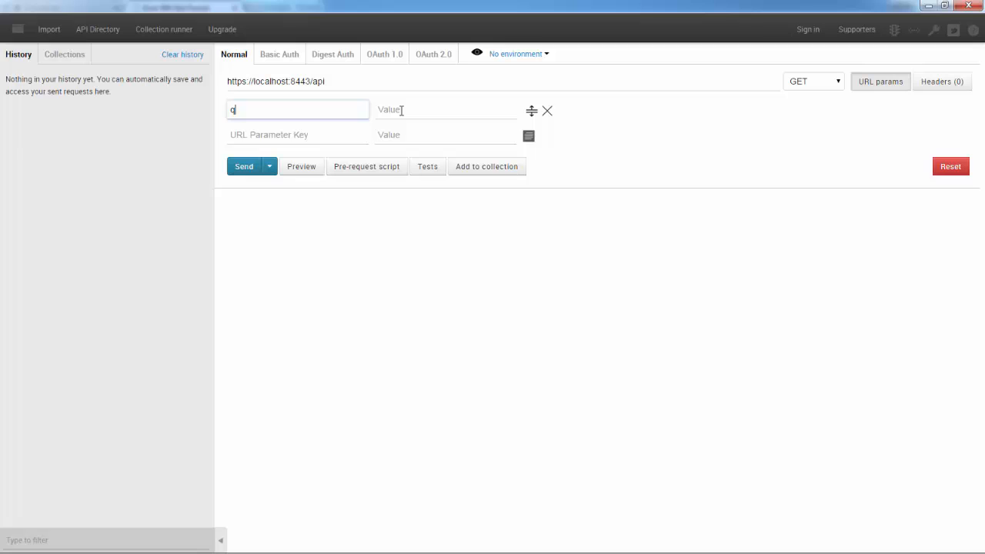
- Give parameter q the value foobar, check ?q=foobar in the URL, then delete it
{"action": "left_click", "coordinate": [445, 109]}
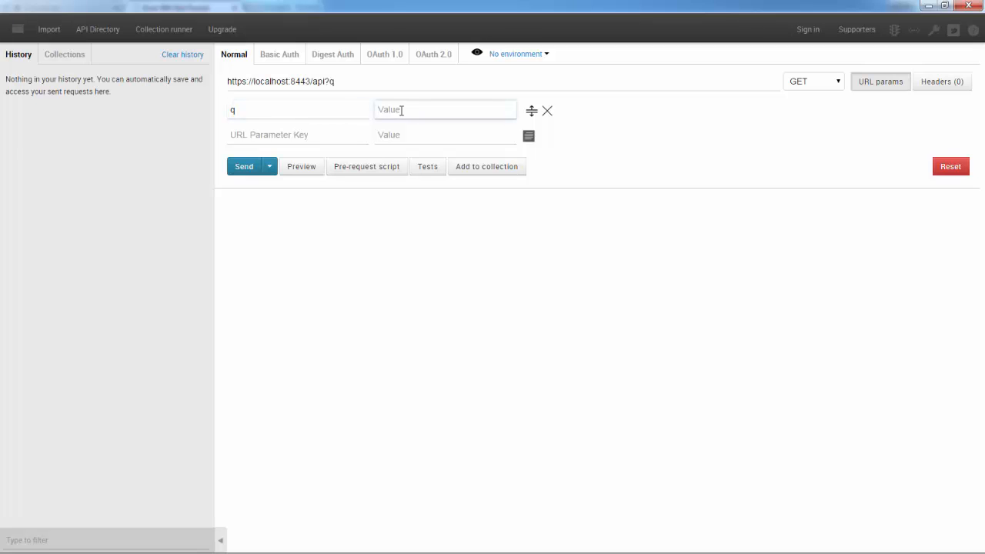
{"action": "type", "text": "foobar"}
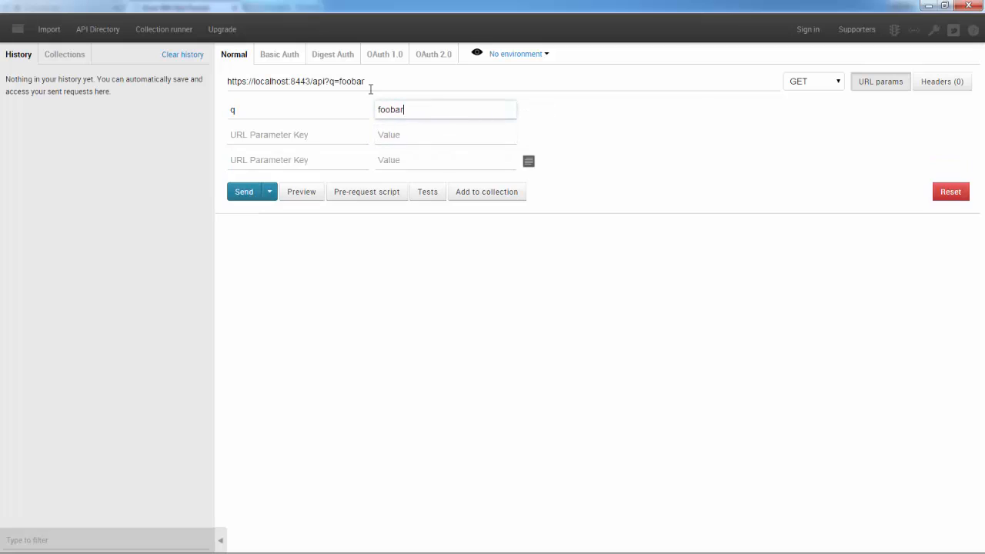
{"action": "left_click", "coordinate": [323, 81]}
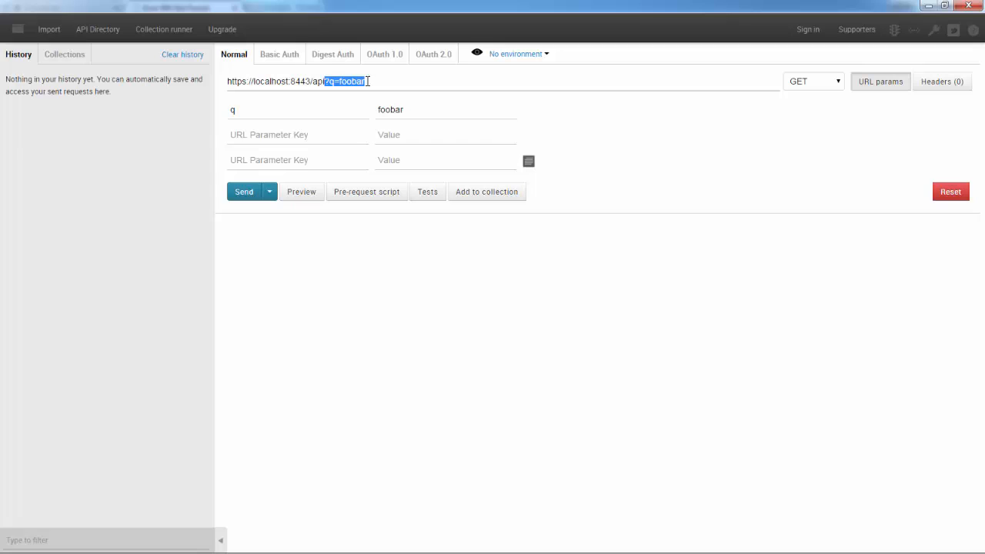
{"action": "left_click", "coordinate": [445, 109]}
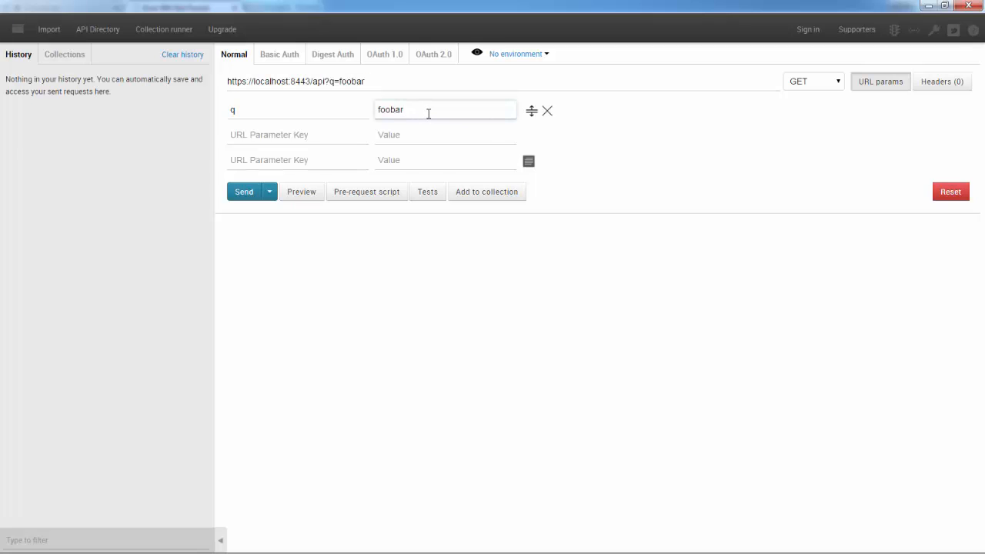
{"action": "left_click", "coordinate": [297, 109]}
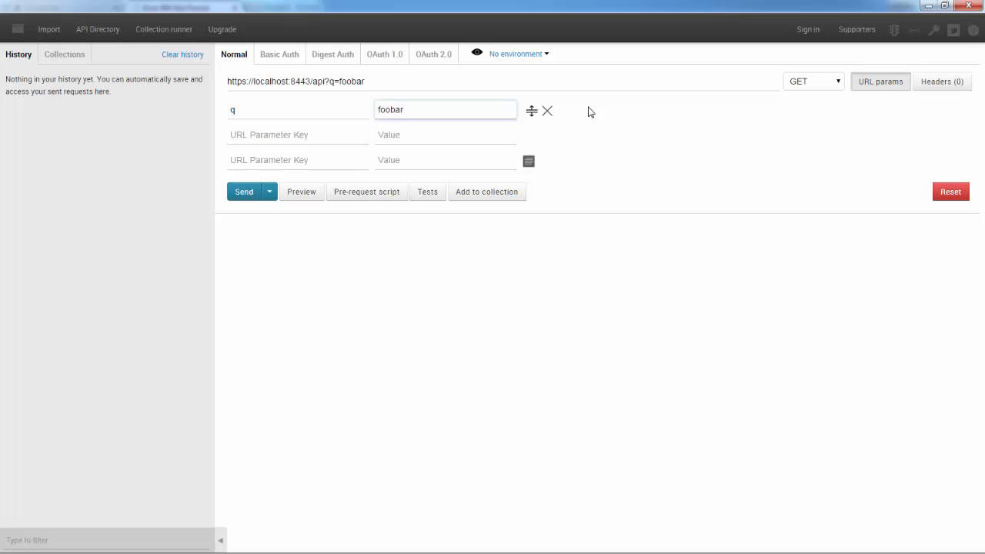
{"action": "left_click", "coordinate": [547, 111]}
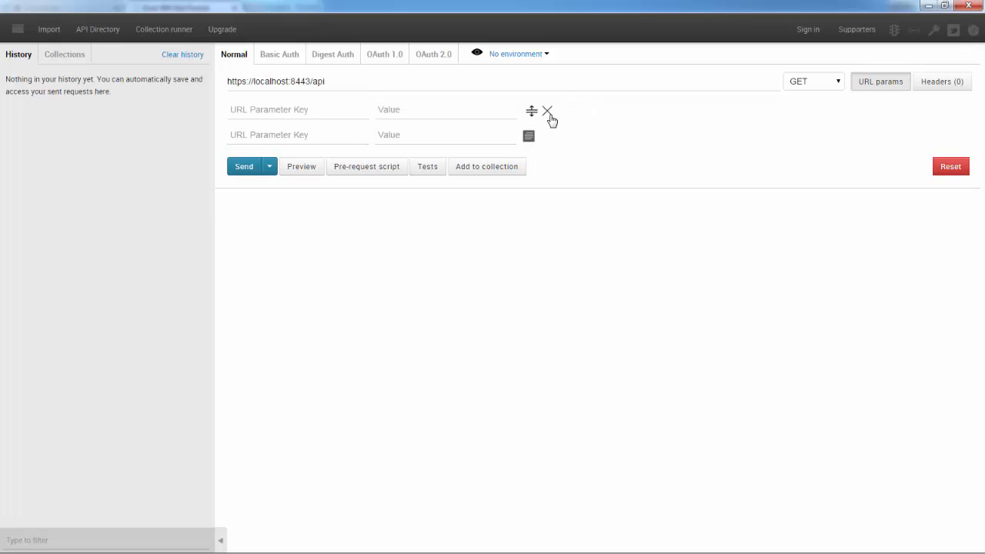
- Hide URL params and add an Authorization header from the 'au' suggestions
{"action": "left_click", "coordinate": [546, 111]}
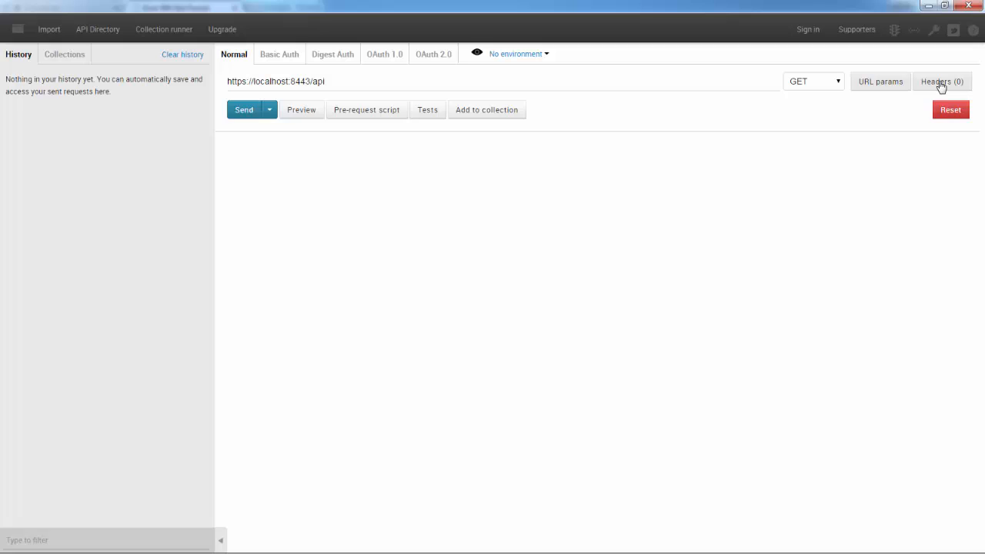
{"action": "left_click", "coordinate": [941, 81]}
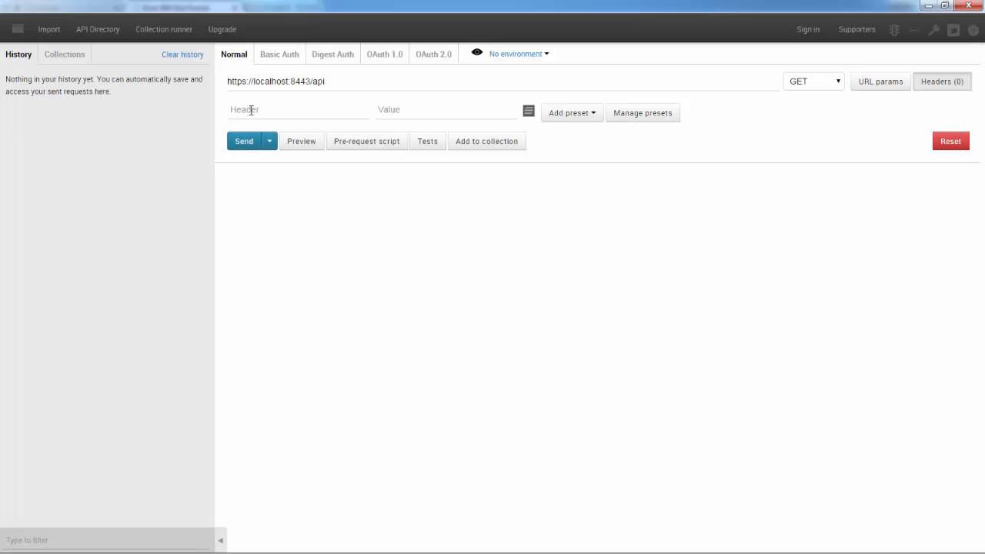
{"action": "left_click", "coordinate": [298, 109]}
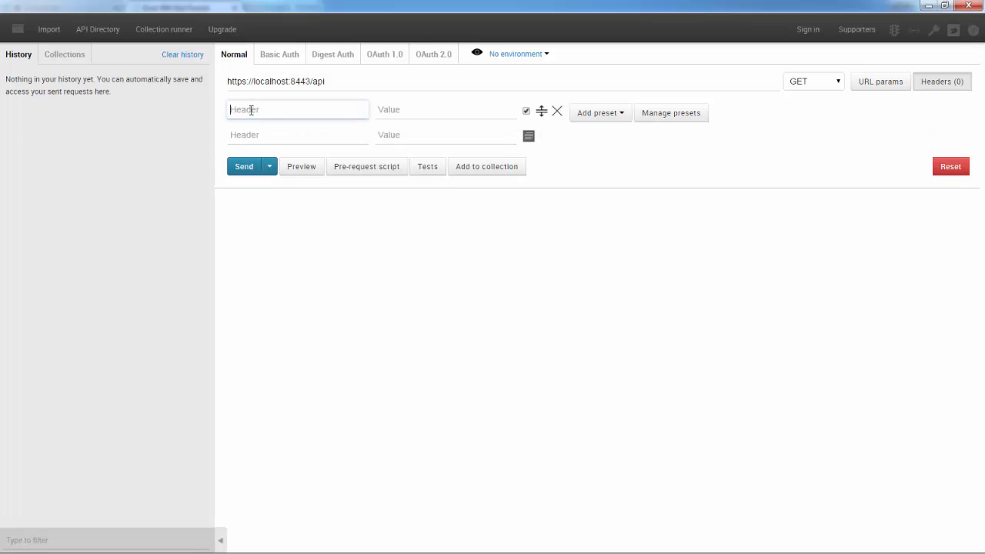
{"action": "type", "text": "auth"}
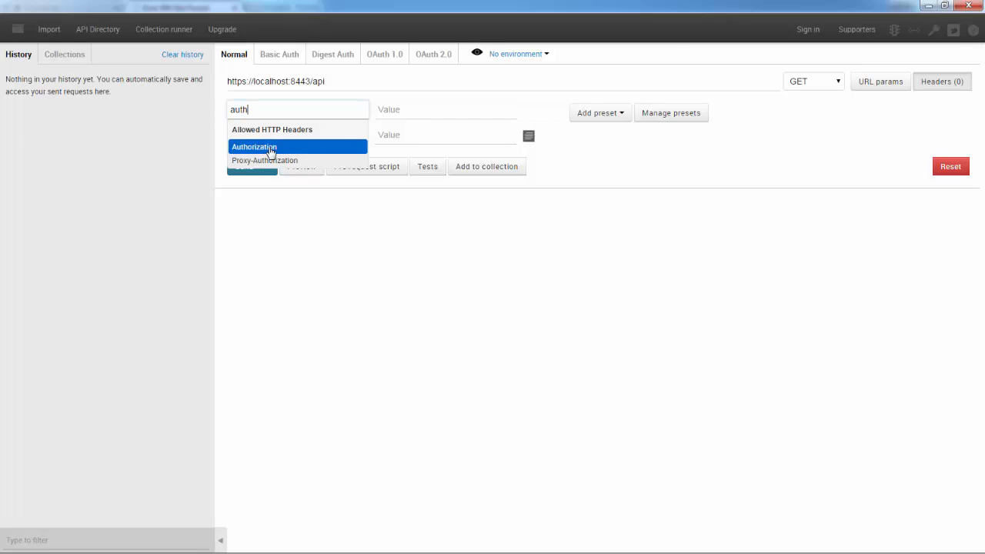
{"action": "left_click", "coordinate": [253, 147]}
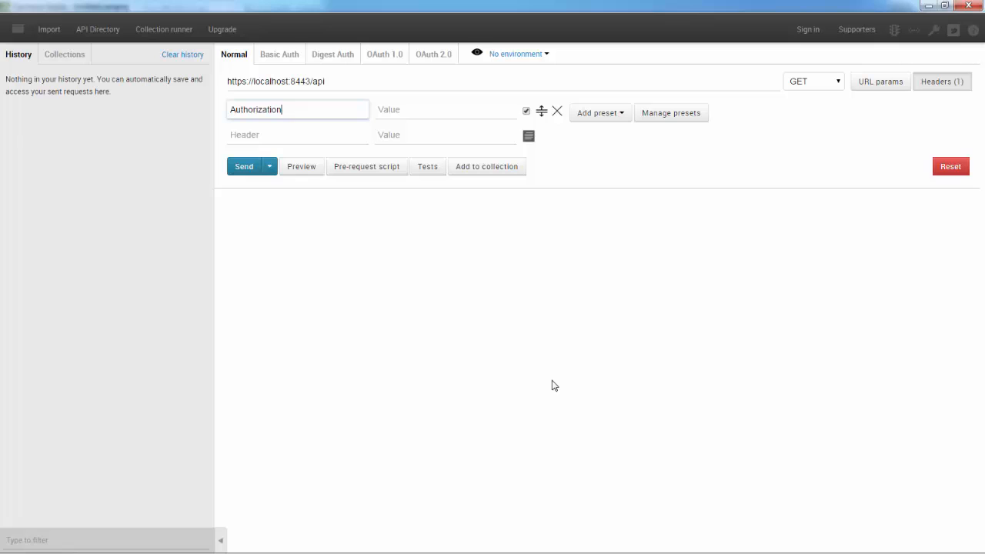
{"action": "mouse_move", "coordinate": [396, 113]}
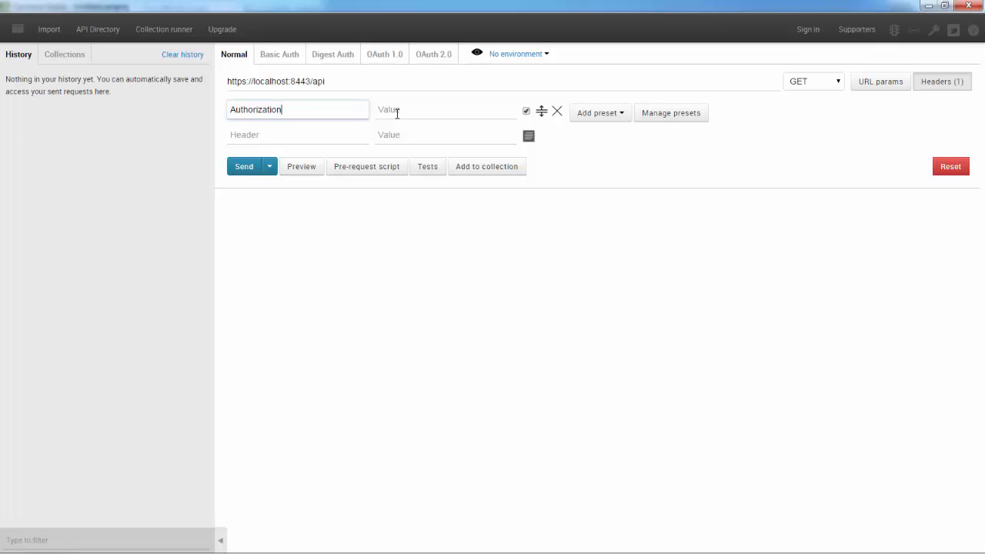
- Enter 'AR-JWT {{jwt}}' as the Authorization header value
{"action": "left_click", "coordinate": [445, 109]}
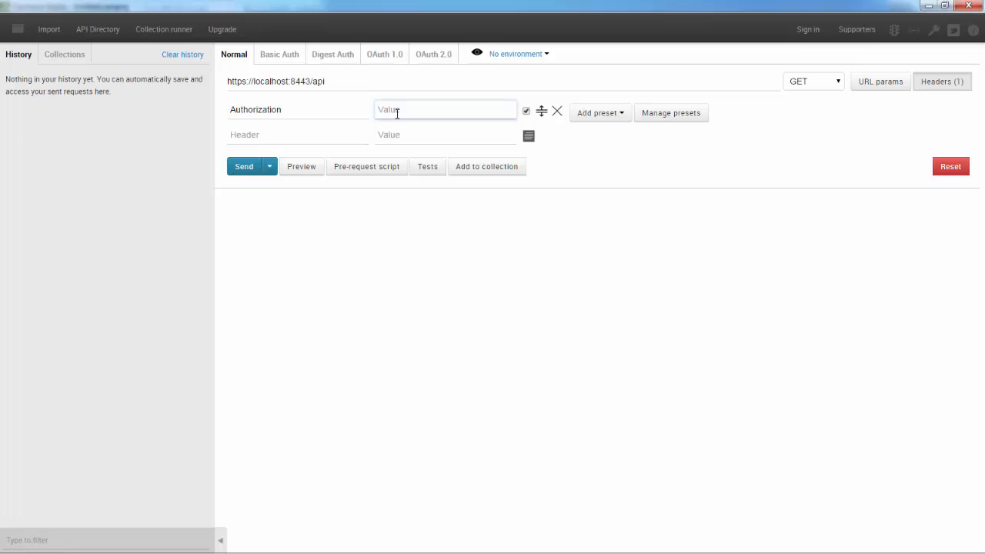
{"action": "type", "text": "AR-J"}
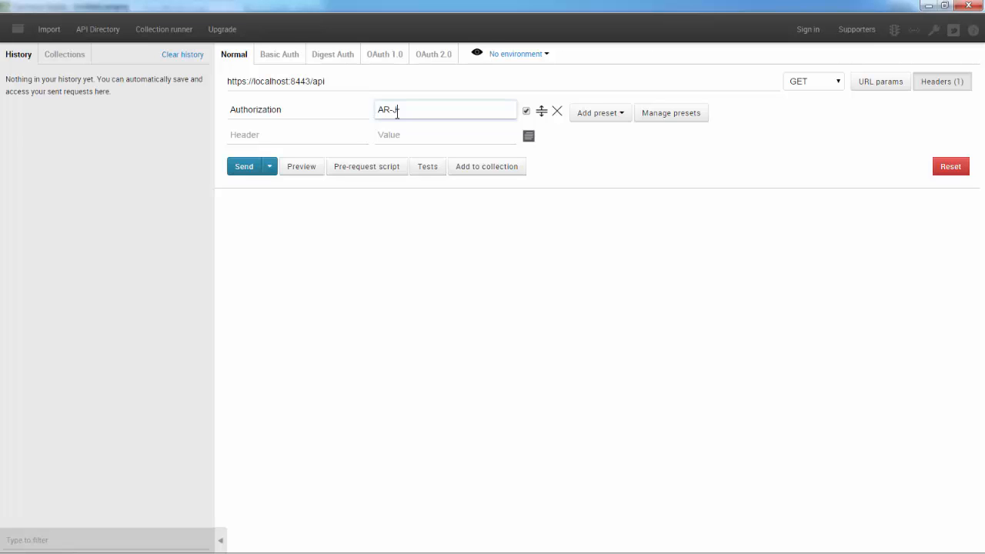
{"action": "type", "text": "WT"}
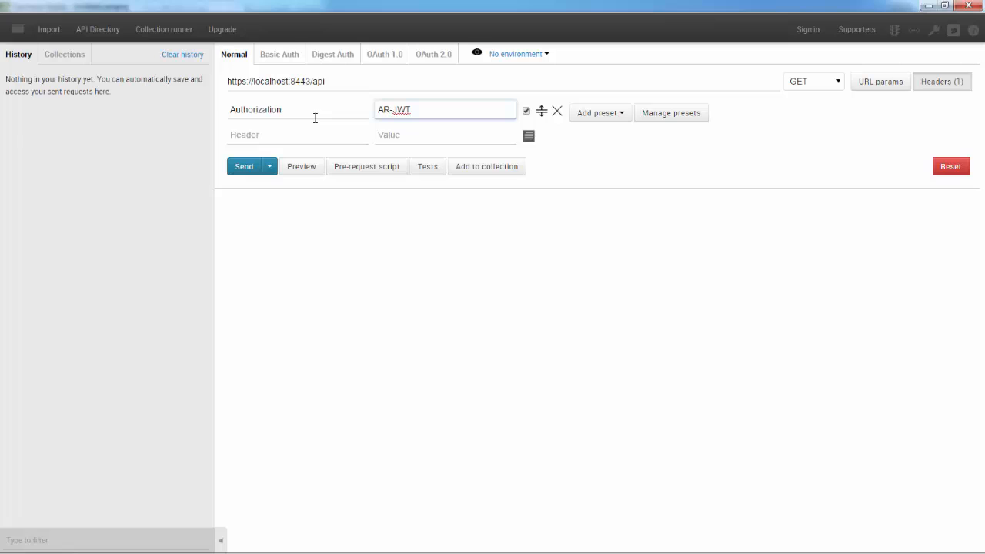
{"action": "type", "text": "{{"}
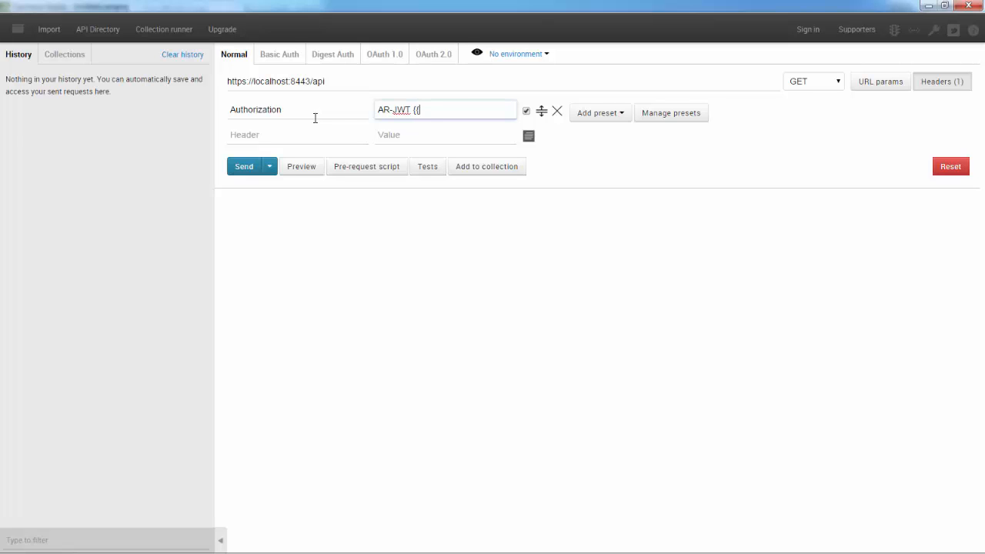
{"action": "type", "text": "jwt"}
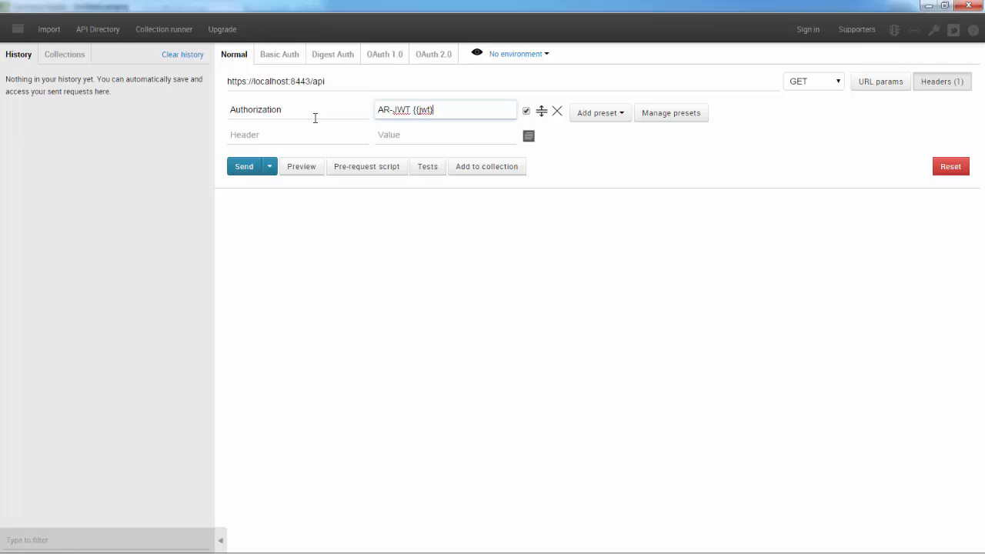
{"action": "type", "text": "}"}
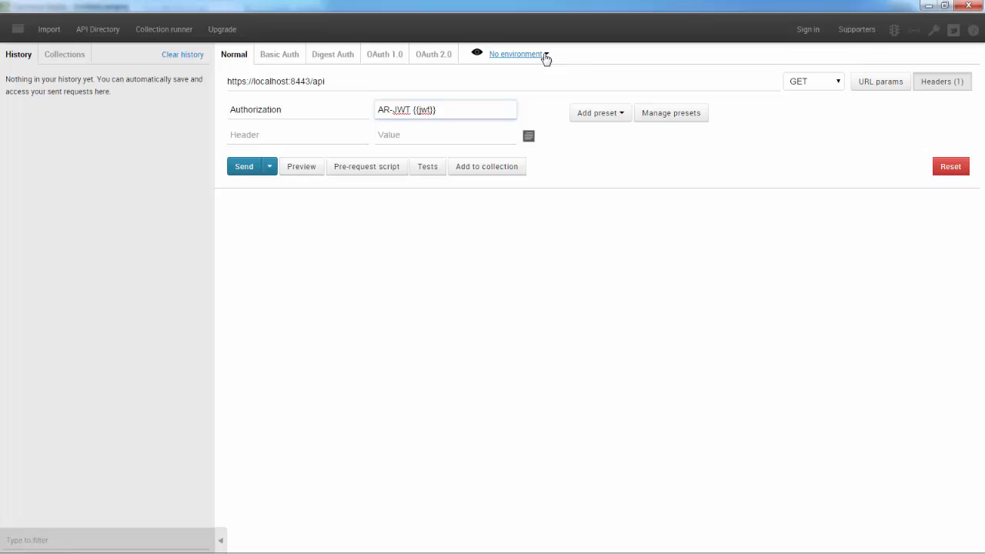
{"action": "left_click", "coordinate": [517, 54]}
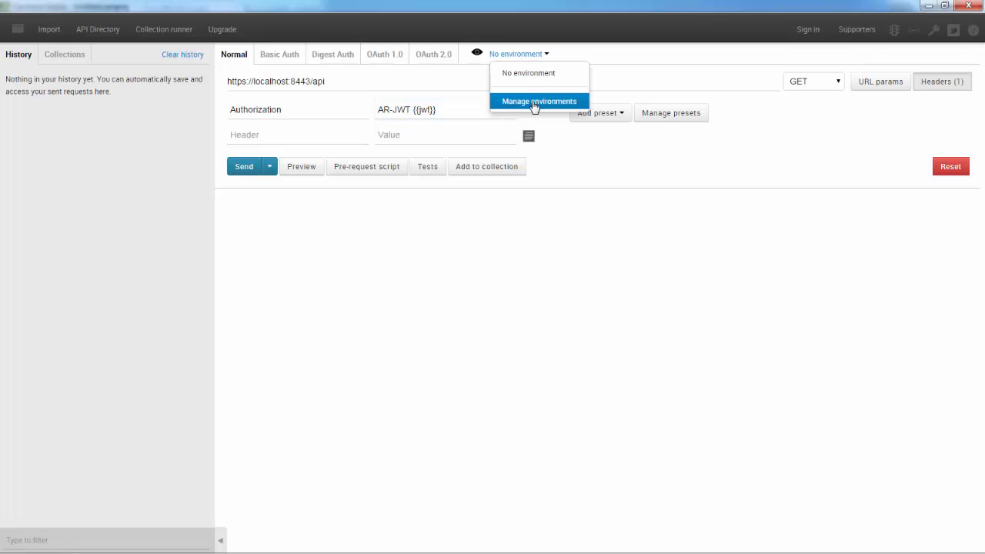
{"action": "left_click", "coordinate": [539, 100]}
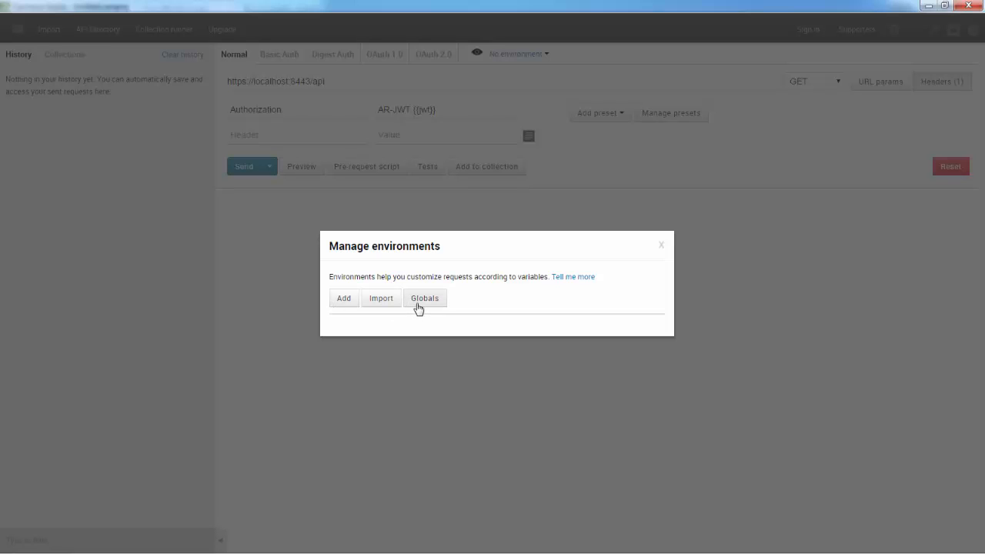
{"action": "left_click", "coordinate": [425, 298]}
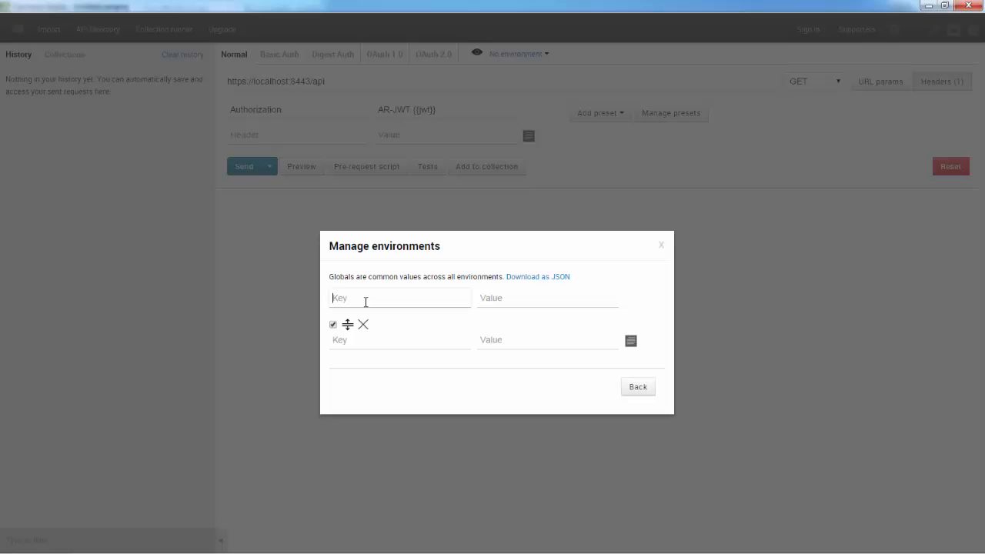
{"action": "type", "text": "jwt"}
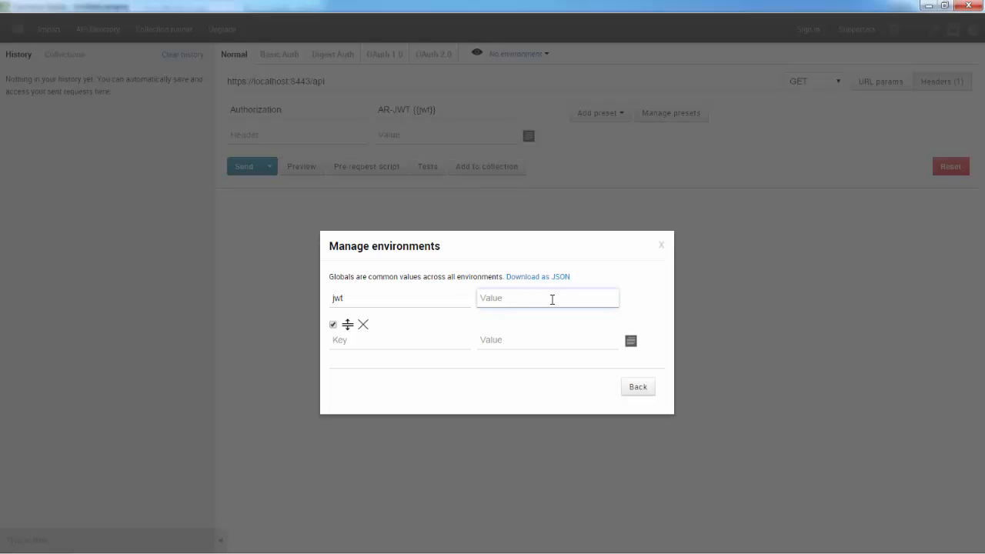
{"action": "type", "text": "fdasfdsafsdafds"}
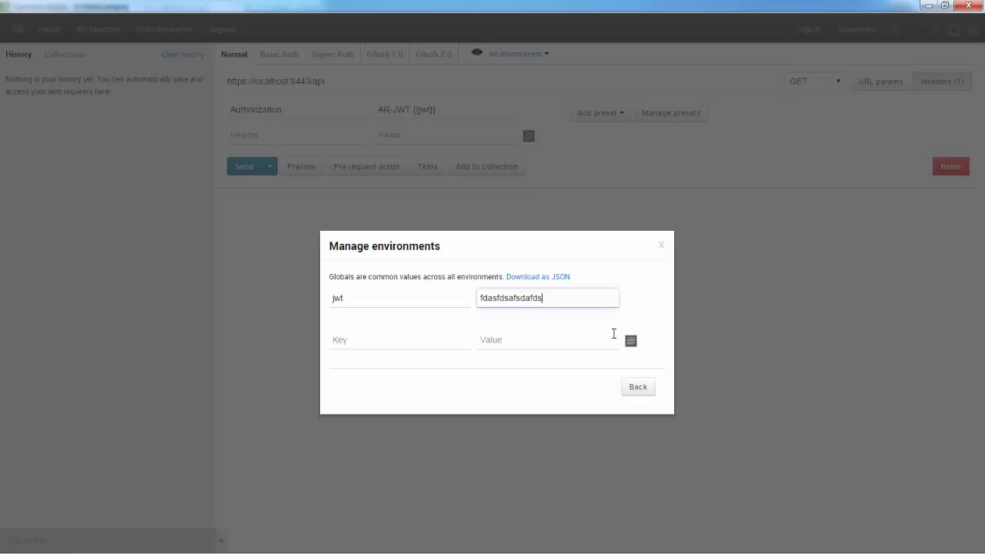
{"action": "left_click", "coordinate": [637, 386]}
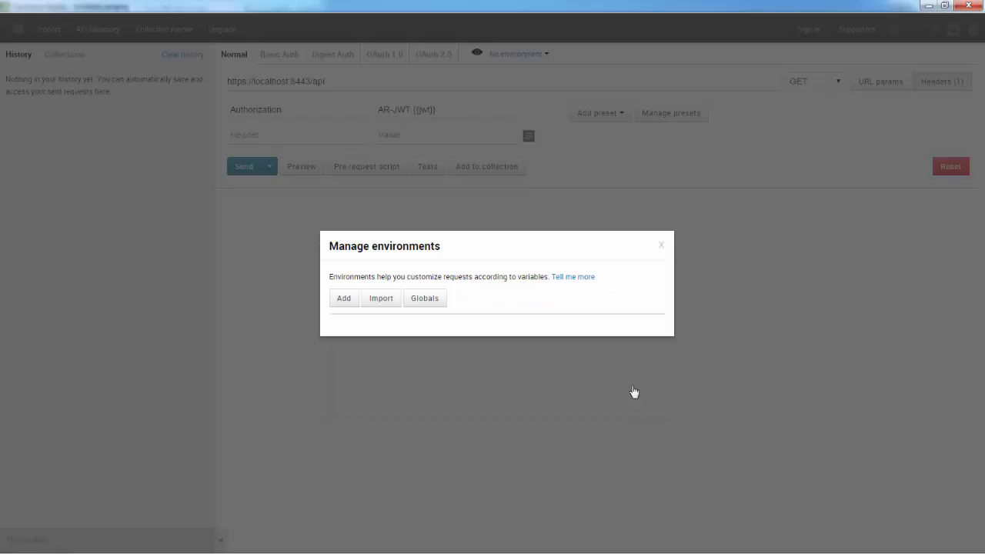
{"action": "left_click", "coordinate": [661, 244]}
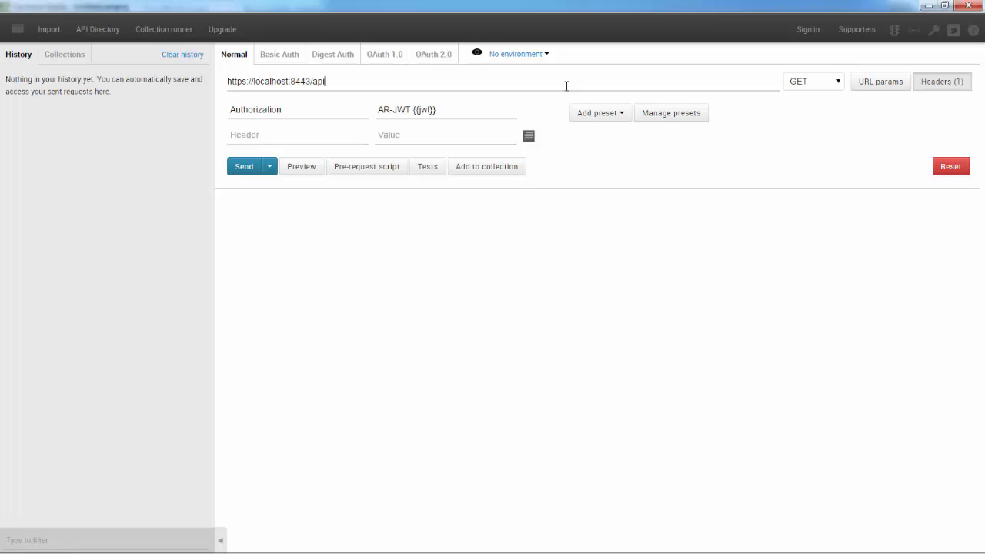
{"action": "left_click", "coordinate": [516, 53]}
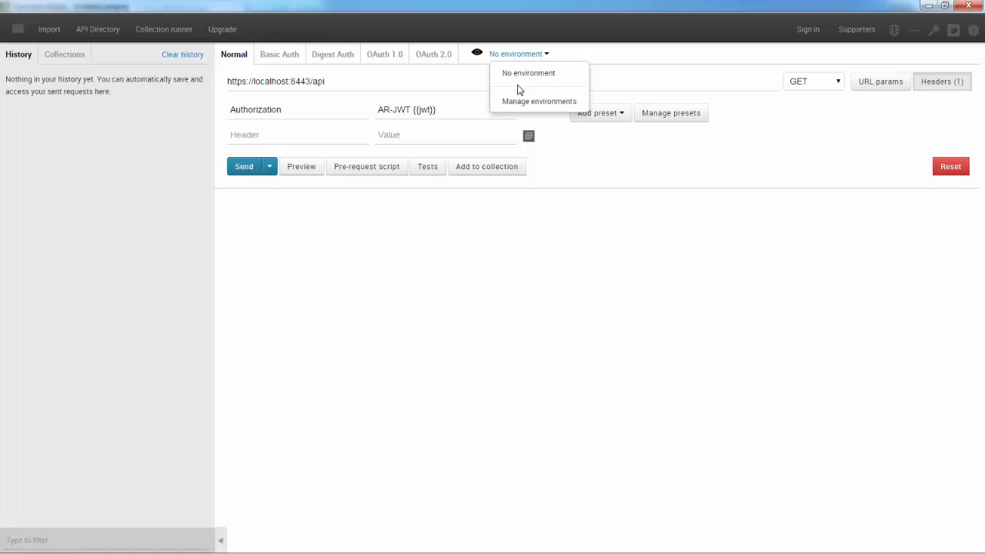
{"action": "left_click", "coordinate": [539, 101]}
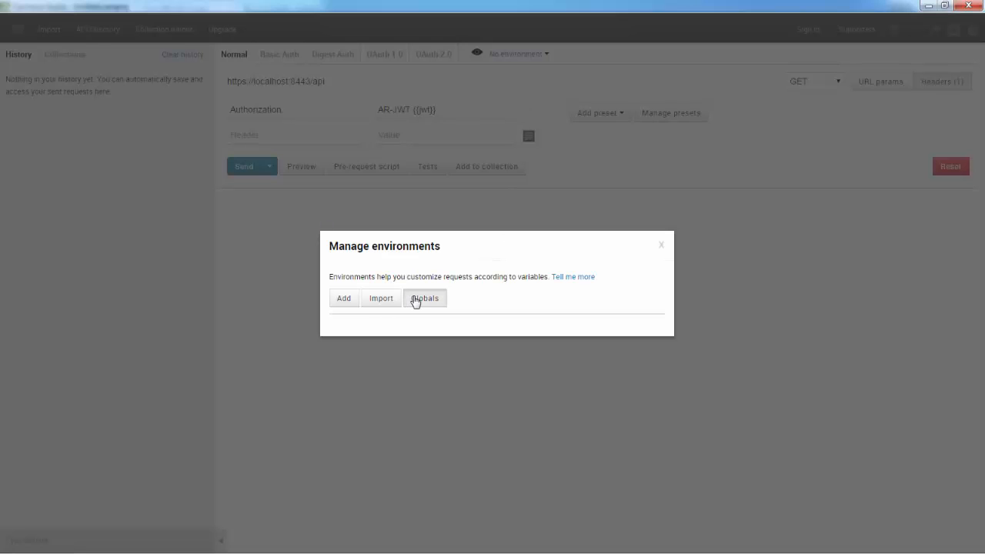
{"action": "left_click", "coordinate": [425, 298]}
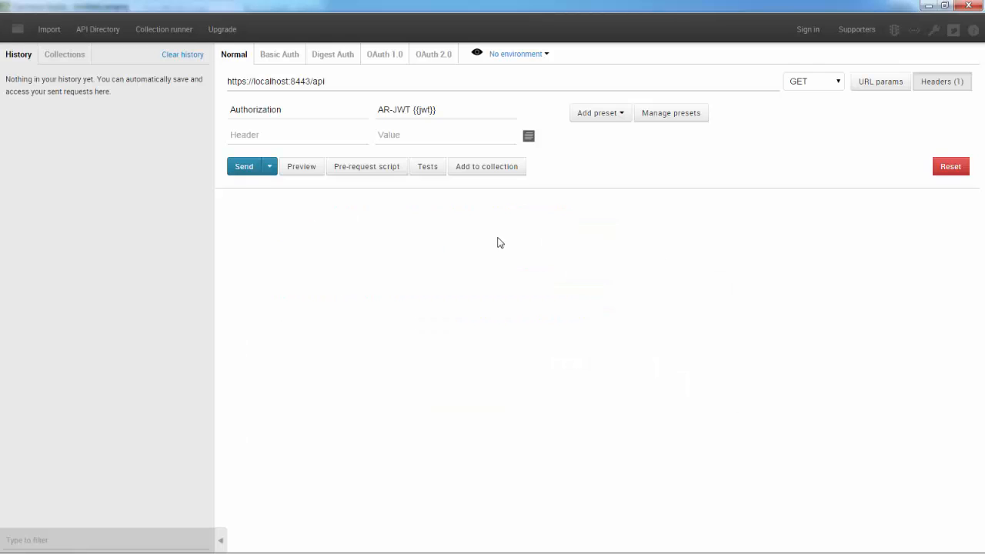
{"action": "left_click", "coordinate": [444, 110]}
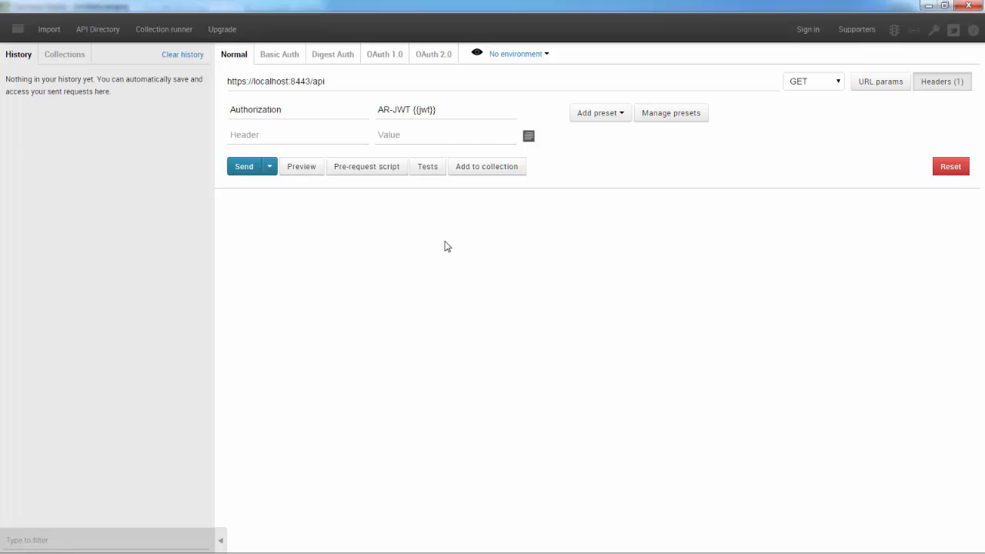
{"action": "mouse_move", "coordinate": [530, 352]}
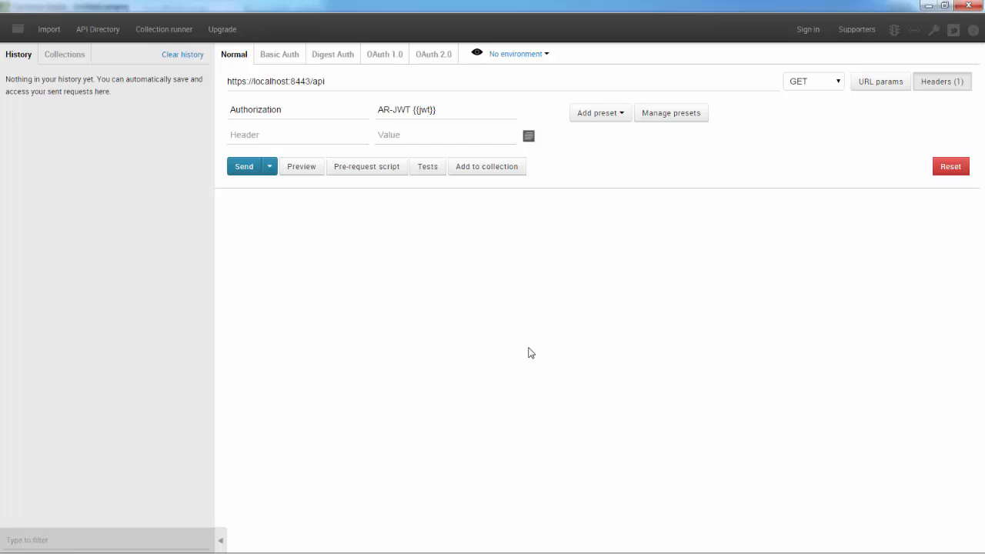
{"action": "mouse_move", "coordinate": [107, 85]}
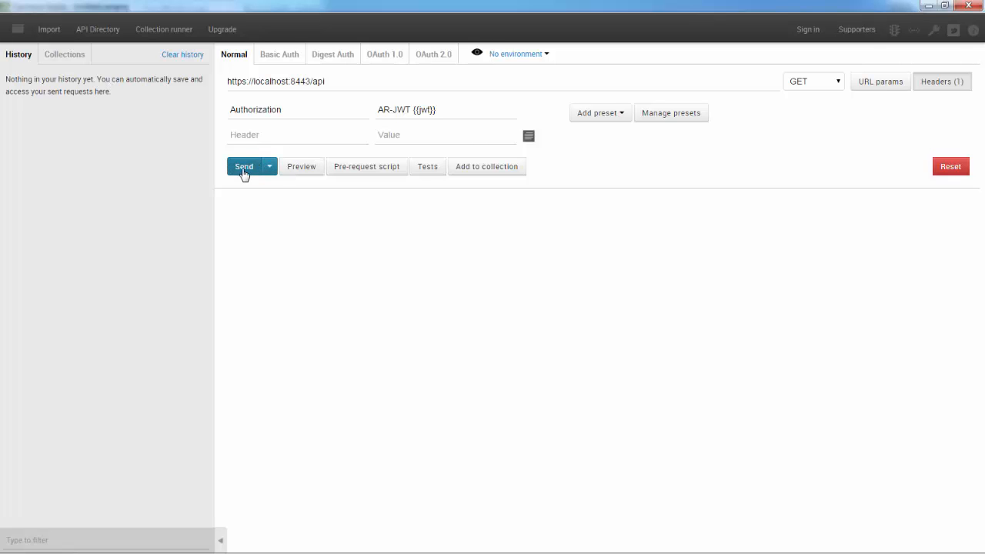
- Send the GET request to localhost:8443/api and receive a 404 Not Found response
{"action": "left_click", "coordinate": [244, 166]}
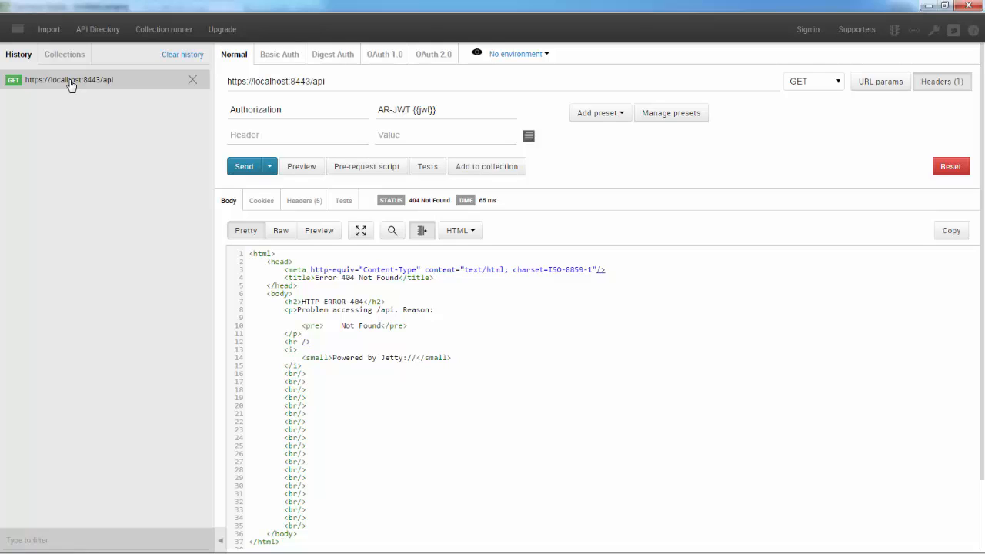
{"action": "mouse_move", "coordinate": [147, 89]}
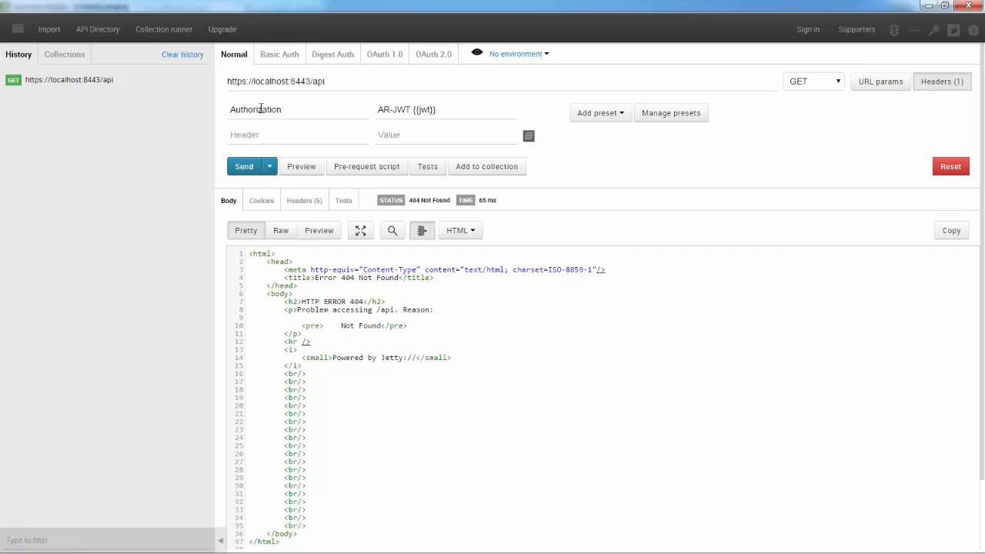
{"action": "left_click", "coordinate": [445, 109]}
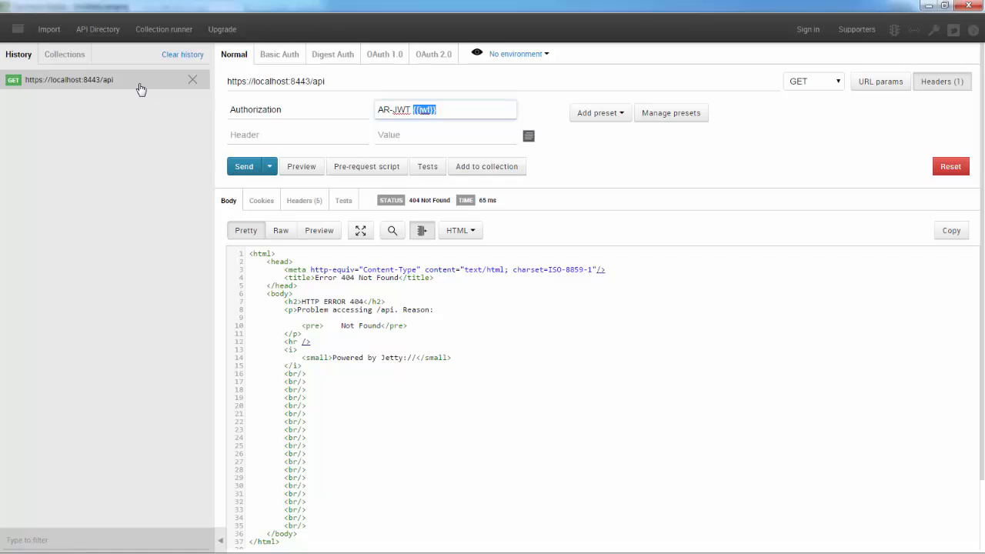
{"action": "left_click", "coordinate": [444, 109]}
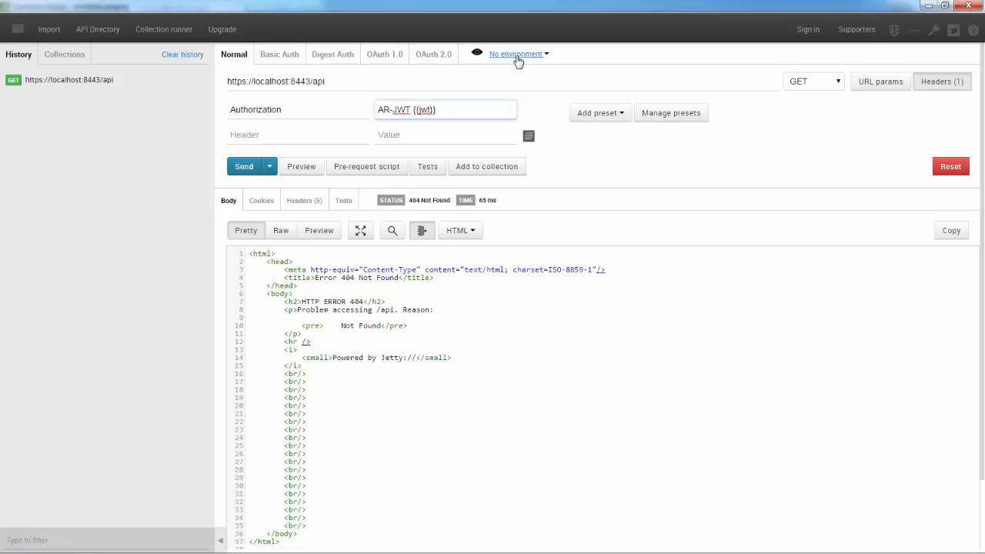
{"action": "left_click", "coordinate": [445, 109]}
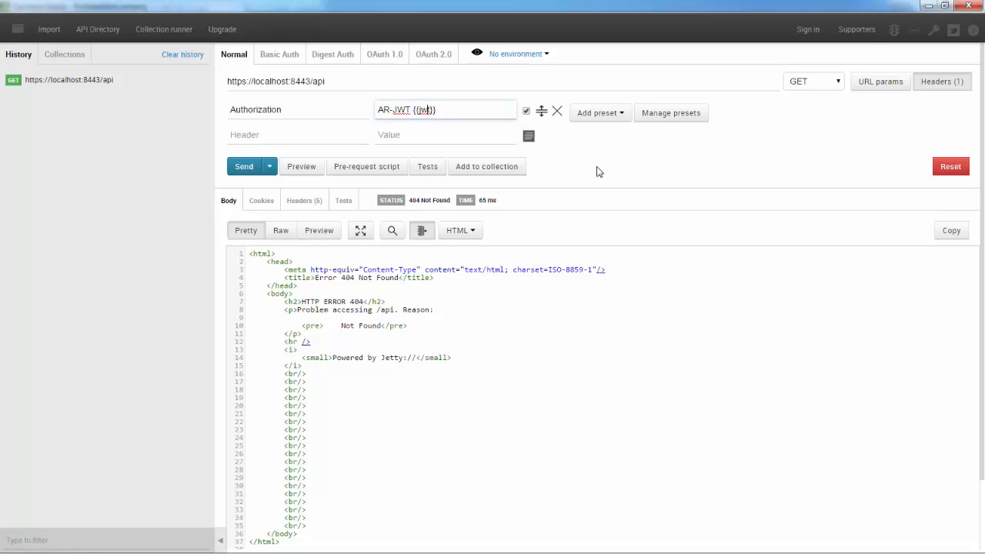